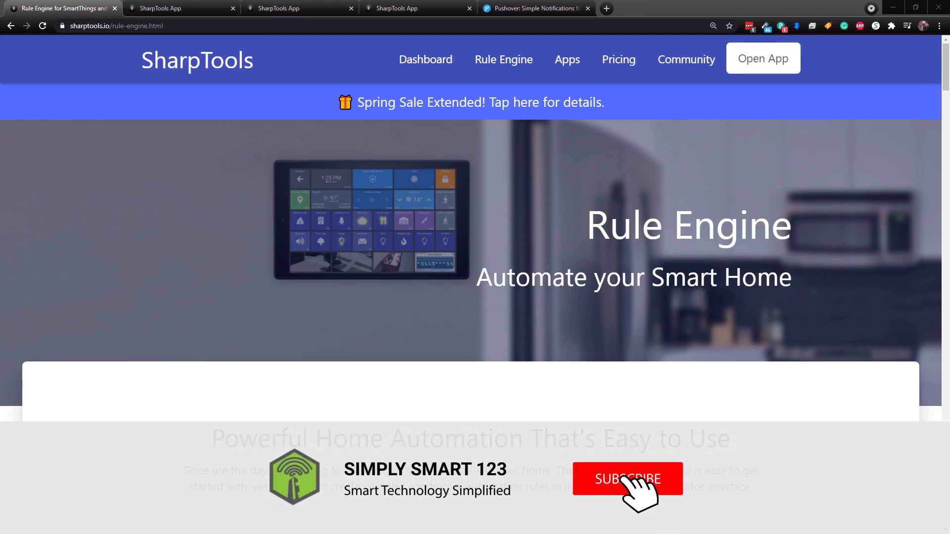
Switch to the SharpTools app and open Rule Engine's list of existing rules.
left_click(626, 478)
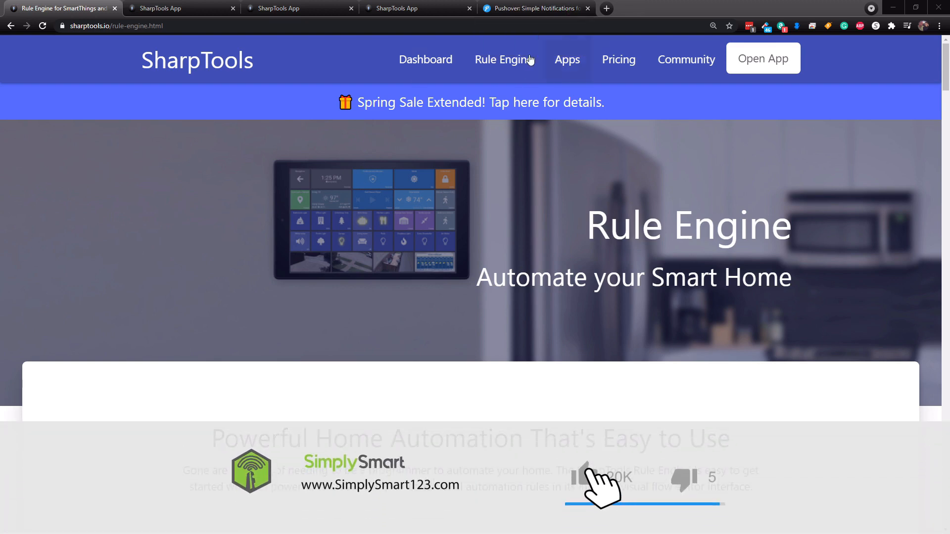
left_click(580, 479)
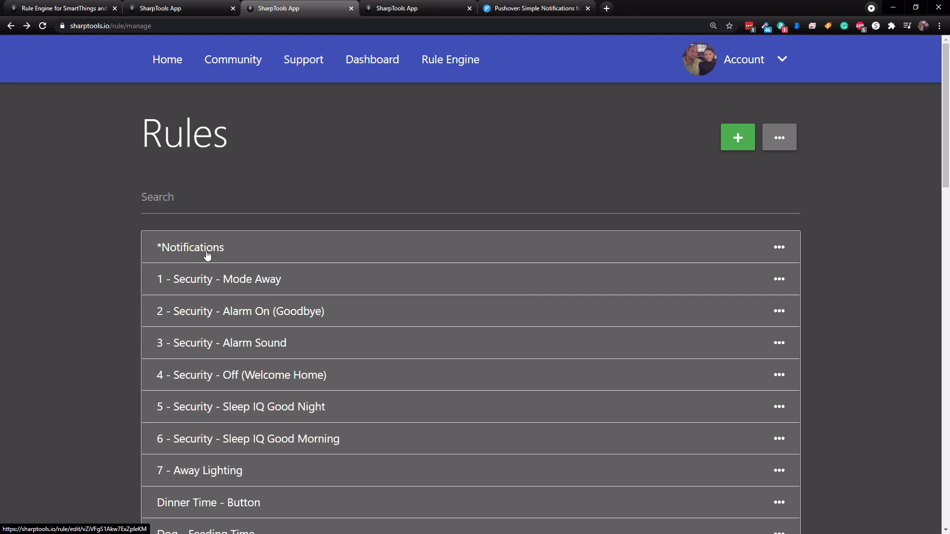
Open the *Notifications rule and scroll to its daily 1:20 PM timer trigger.
left_click(536, 8)
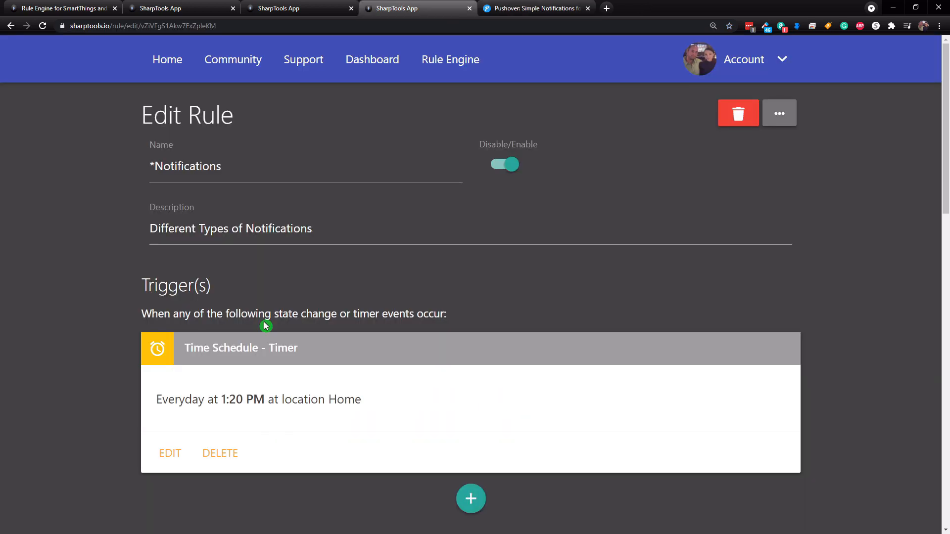
scroll("down", 3)
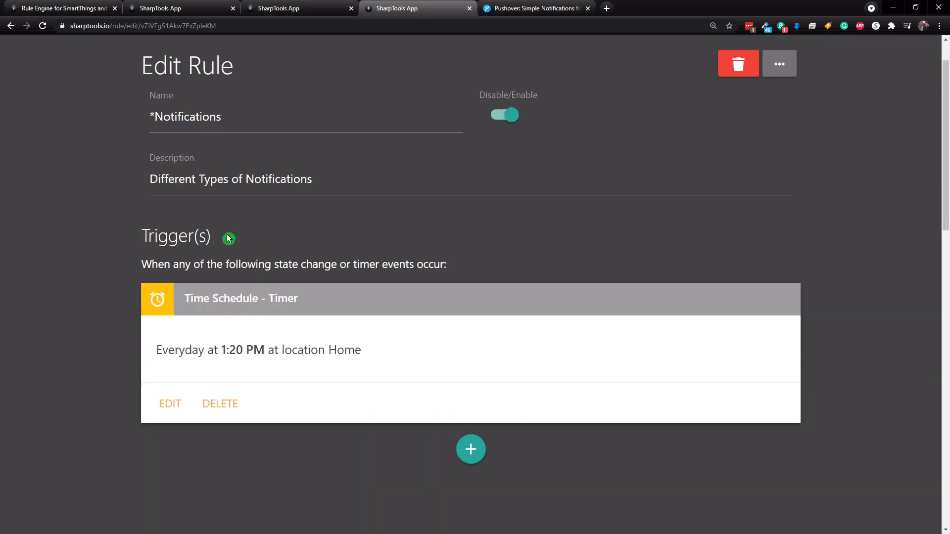
mouse_move(238, 376)
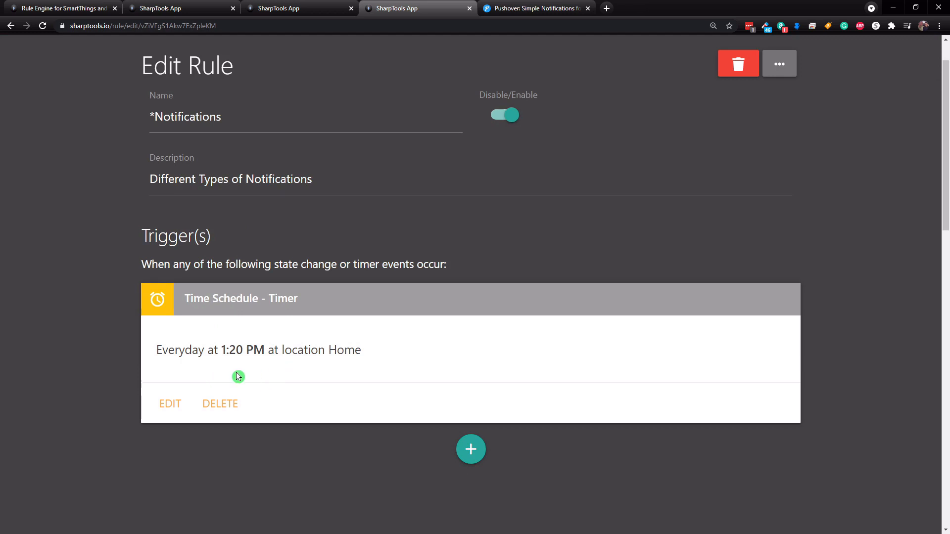
mouse_move(185, 418)
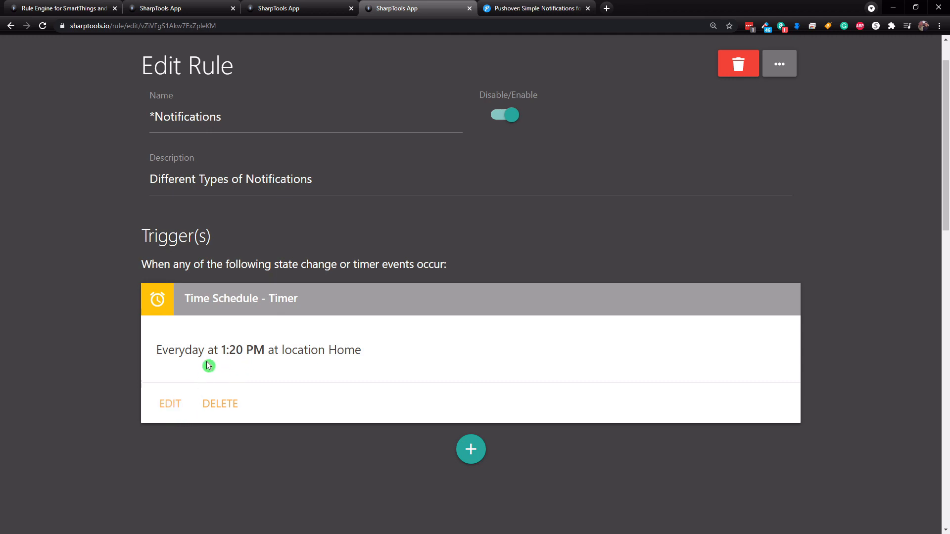
mouse_move(203, 388)
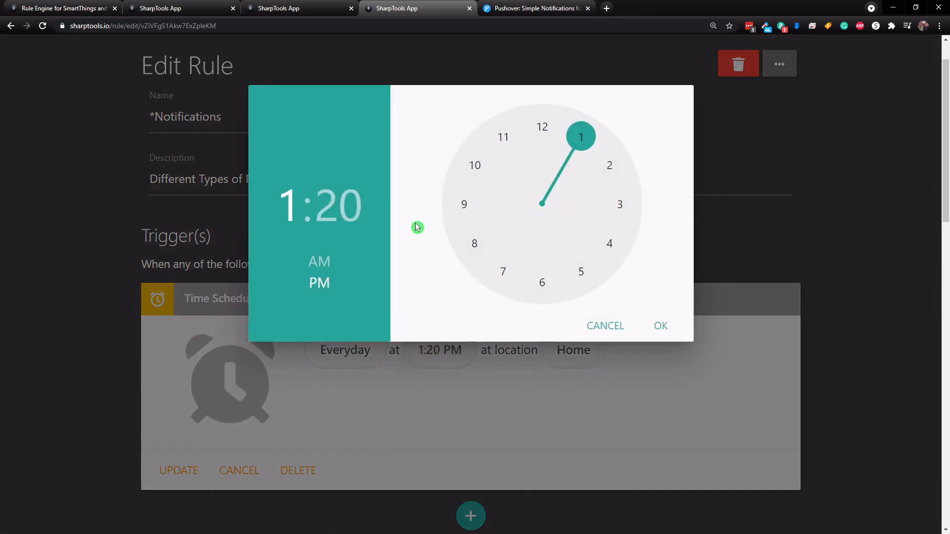
Change the *Notifications timer trigger to 1:21 PM, keeping hour 1.
left_click(610, 246)
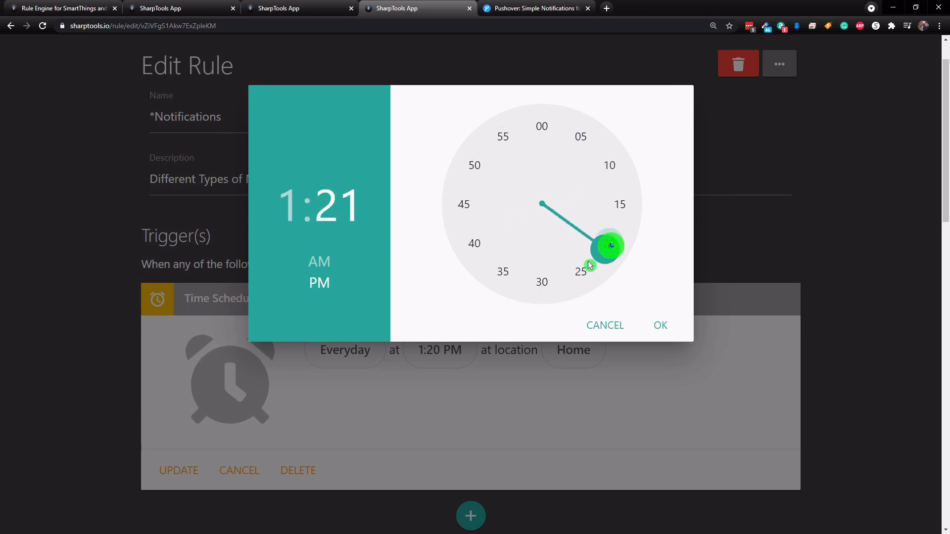
left_click_drag(609, 246, 502, 137)
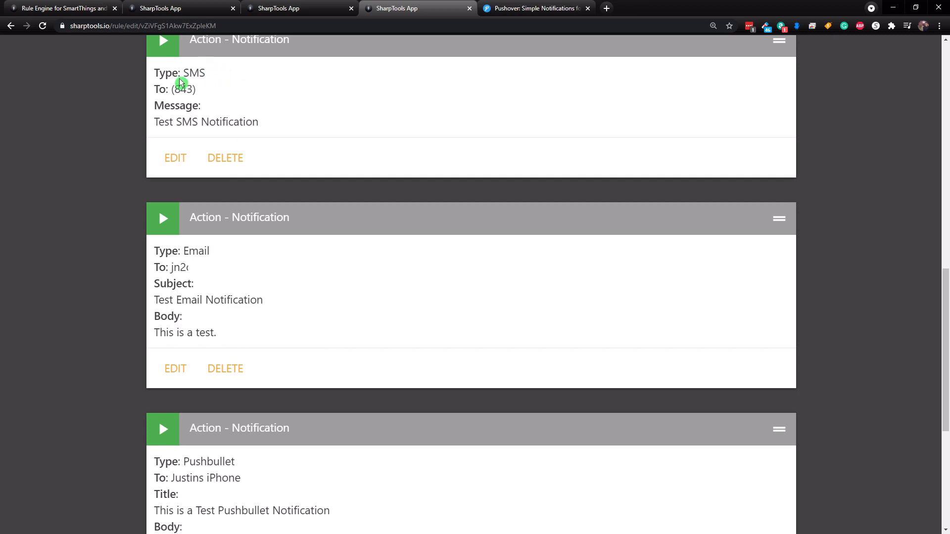
mouse_move(213, 74)
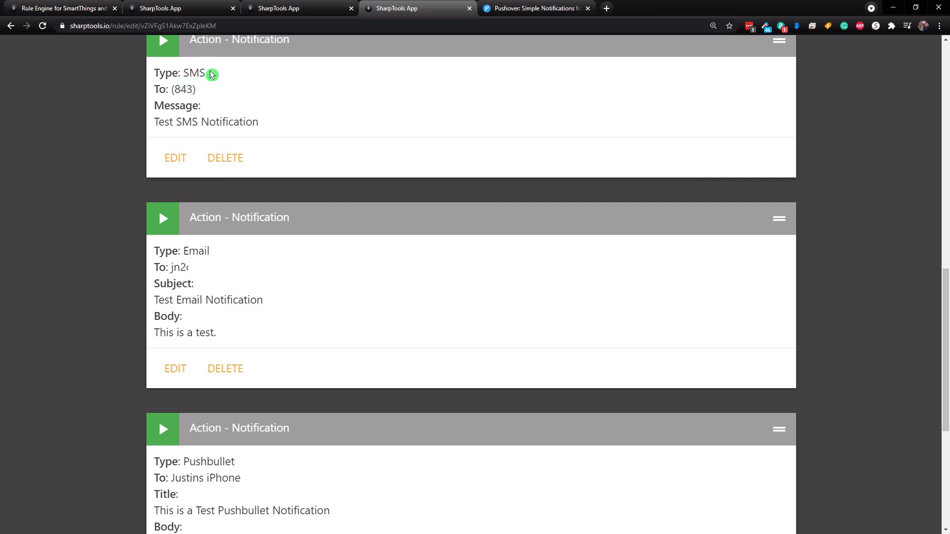
mouse_move(237, 281)
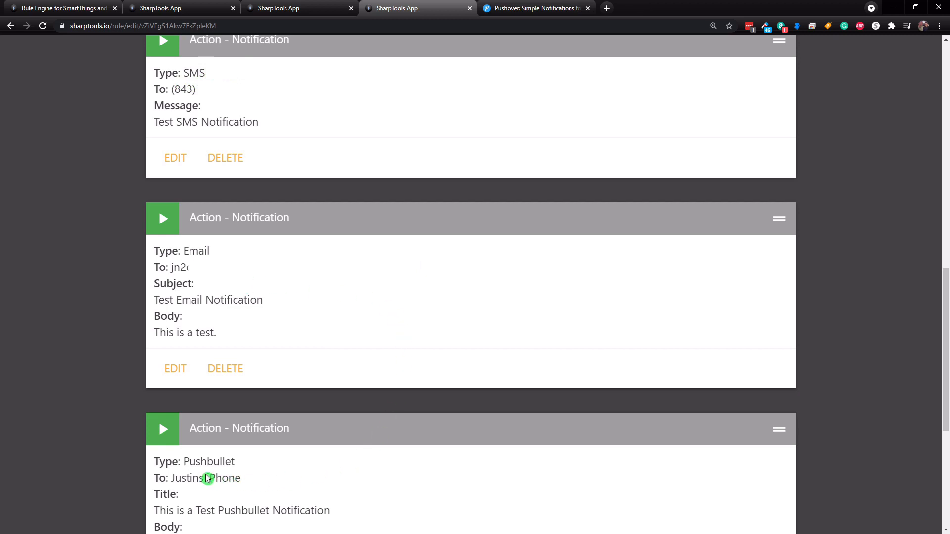
mouse_move(207, 474)
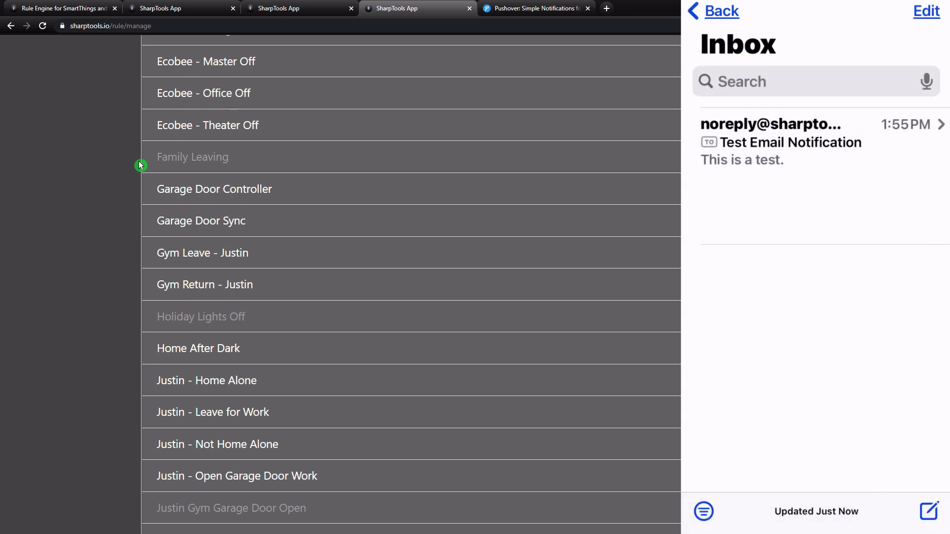
Return to the Rules list and check the phone inbox for the test email.
left_click(713, 11)
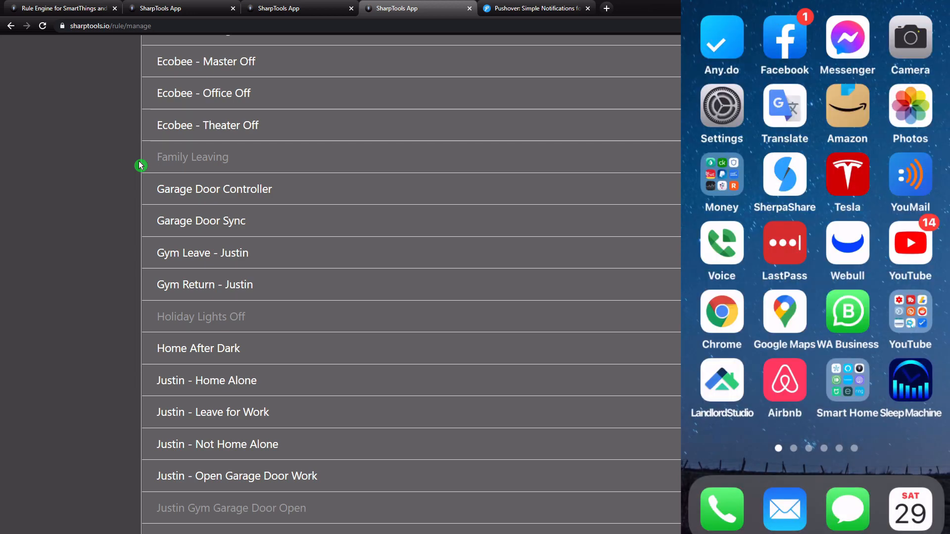
left_click(847, 388)
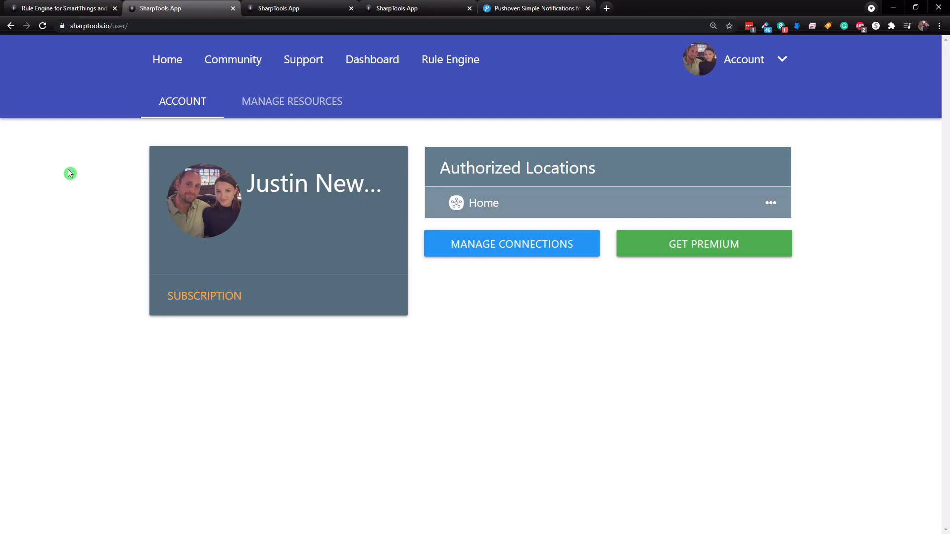
mouse_move(122, 161)
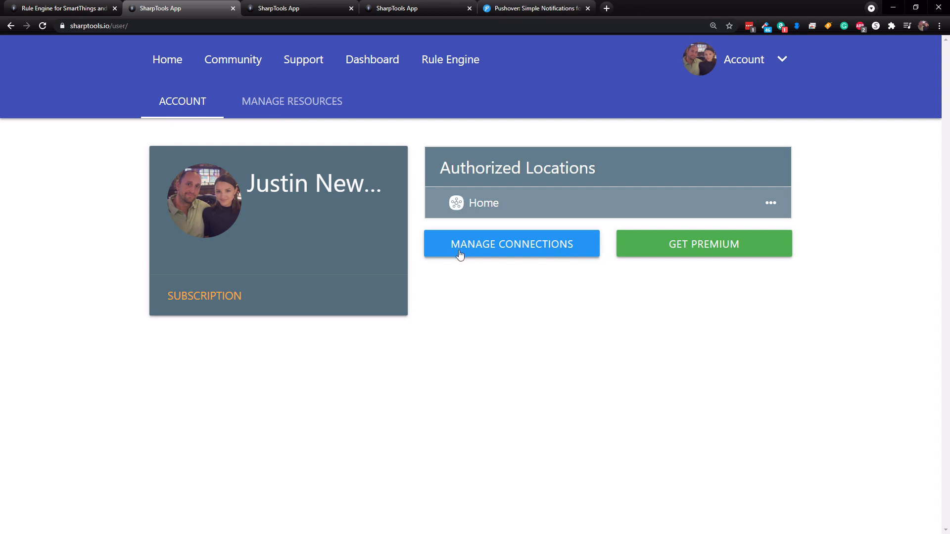
Open the platform selection under Manage Connections and choose Pushover.
left_click(510, 243)
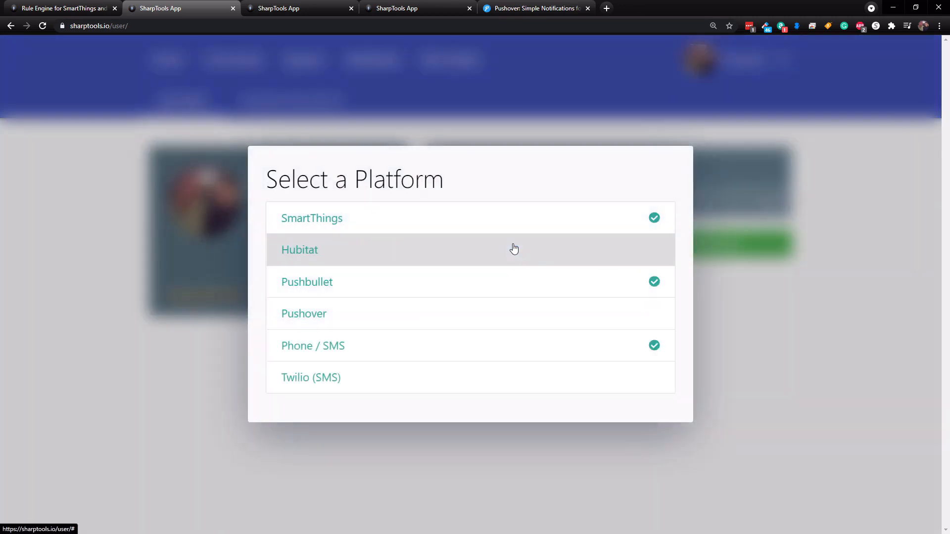
mouse_move(305, 319)
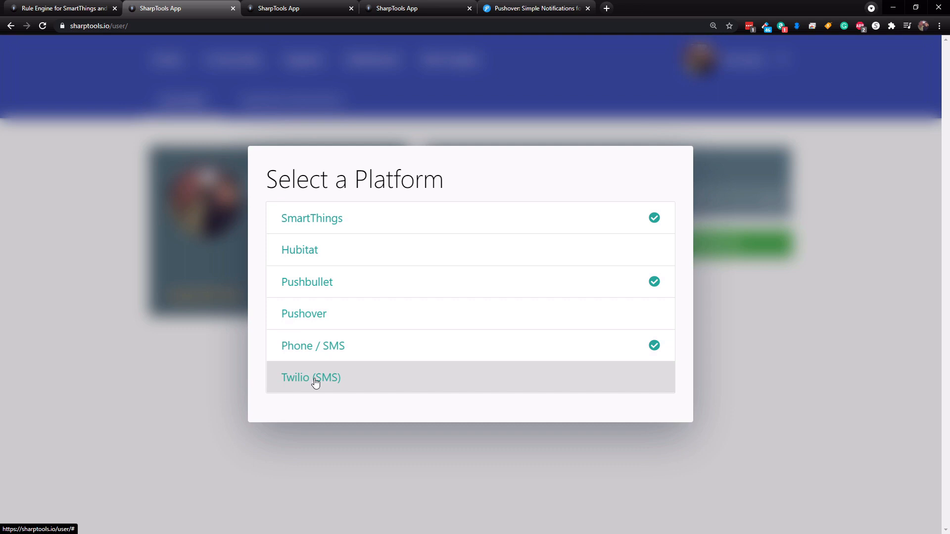
mouse_move(333, 380)
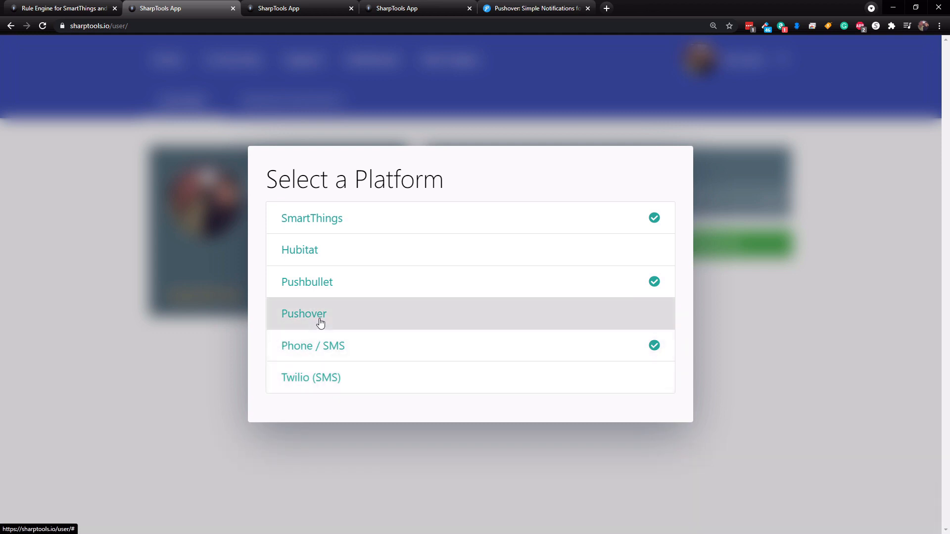
mouse_move(321, 321)
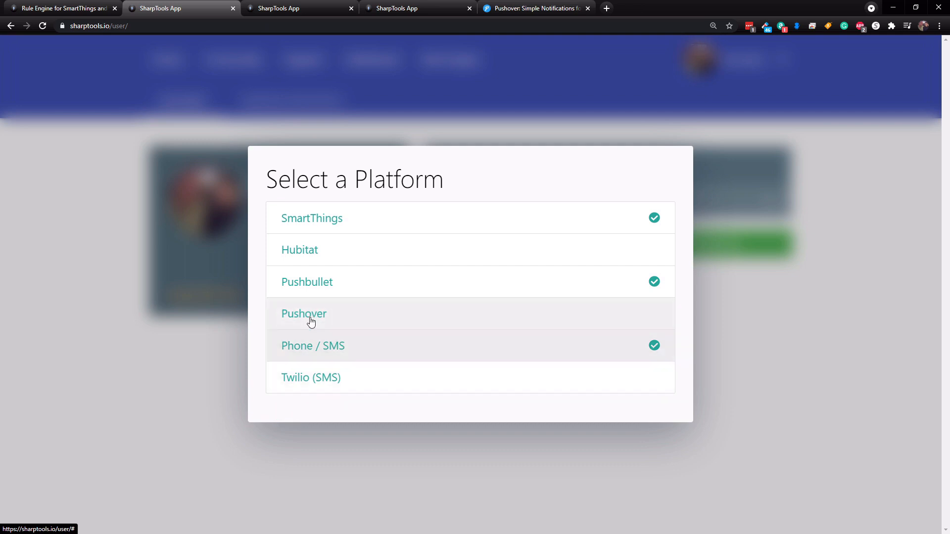
left_click(303, 314)
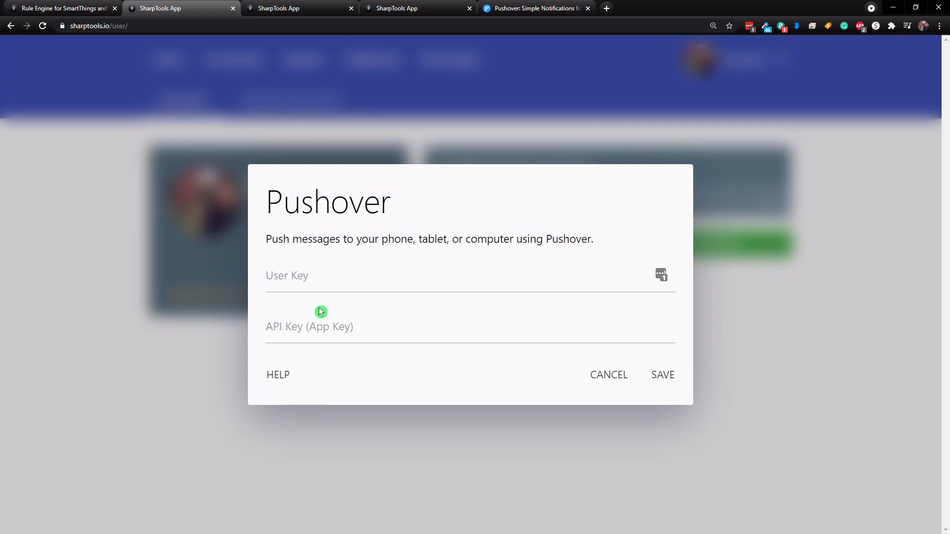
Browse Pushover's site to Pricing, then sign up for a new Pushover account.
left_click(536, 8)
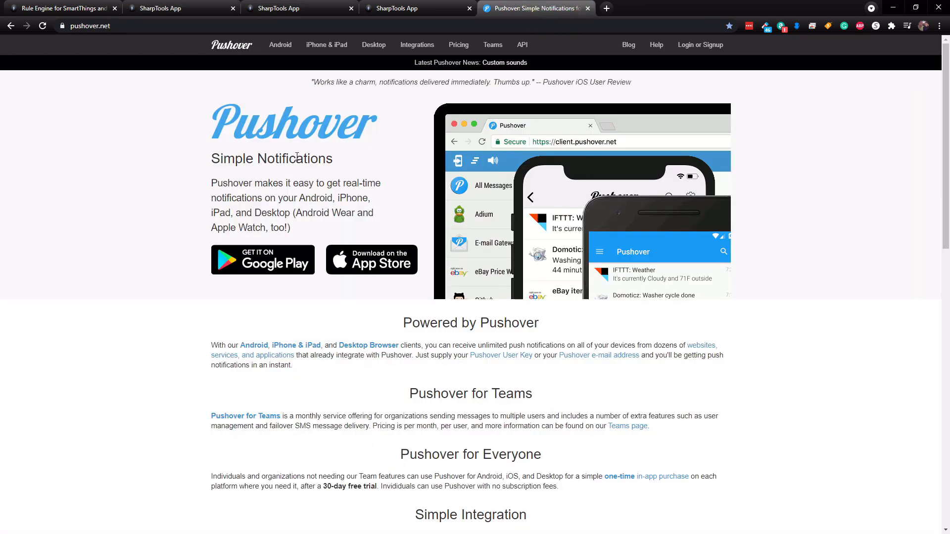
mouse_move(372, 260)
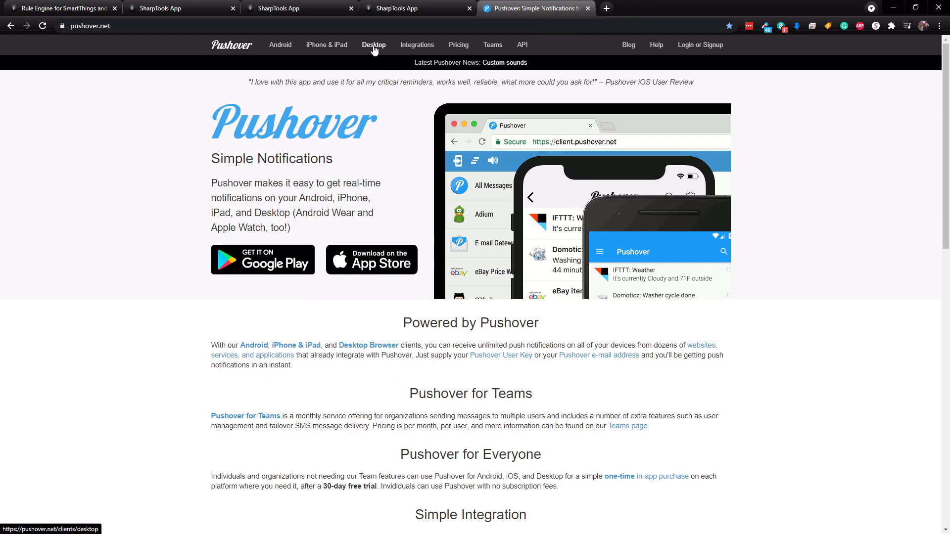
left_click(375, 45)
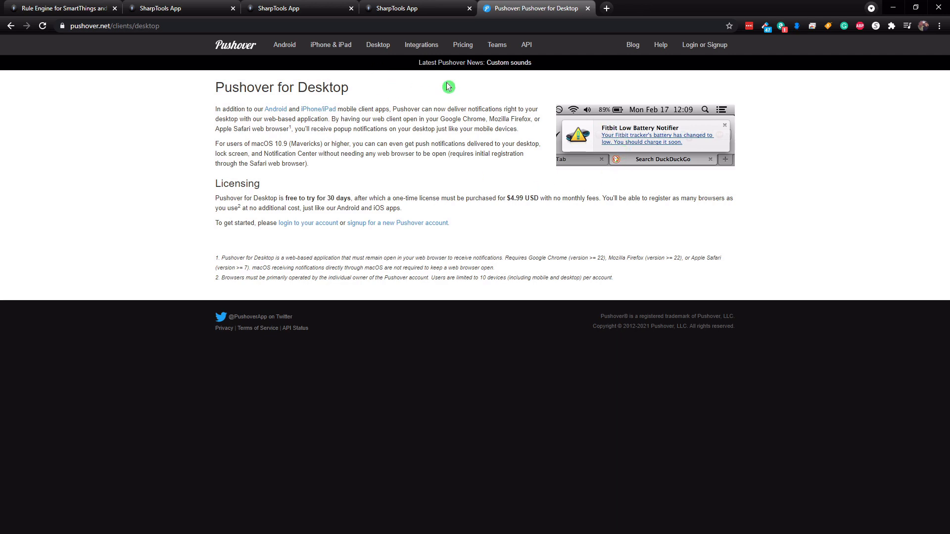
left_click(462, 45)
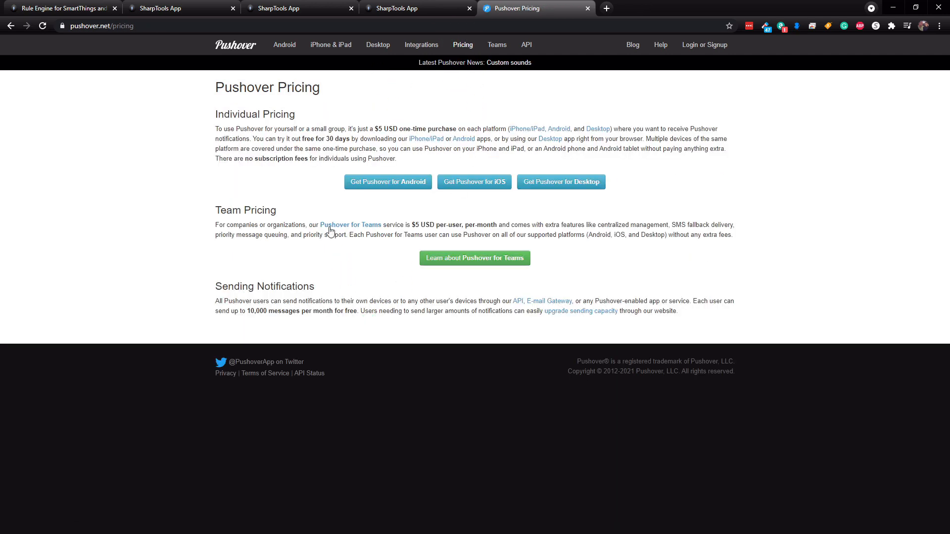
mouse_move(379, 130)
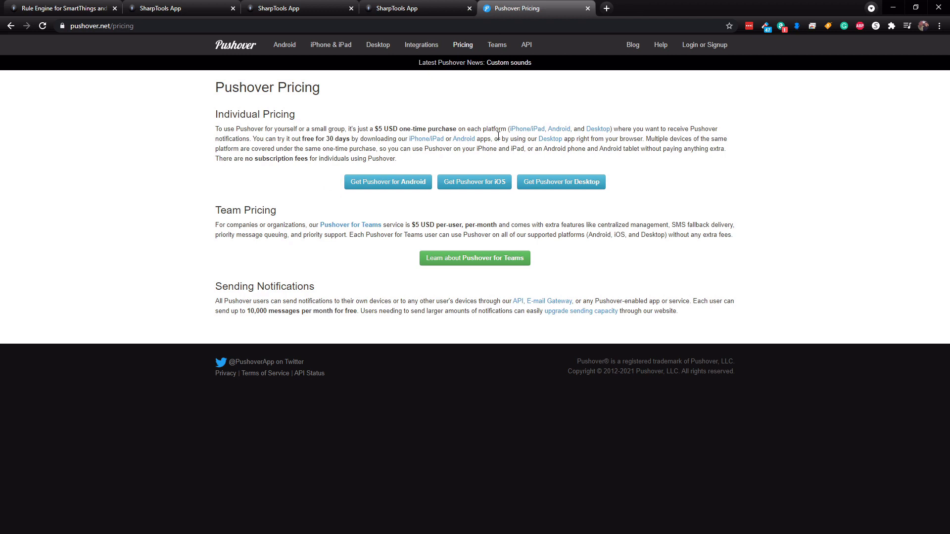
mouse_move(473, 173)
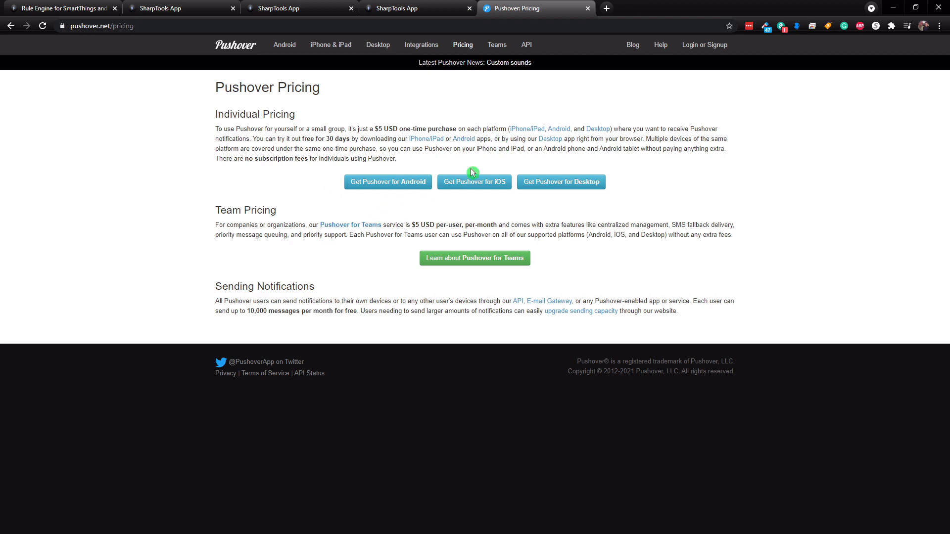
mouse_move(475, 181)
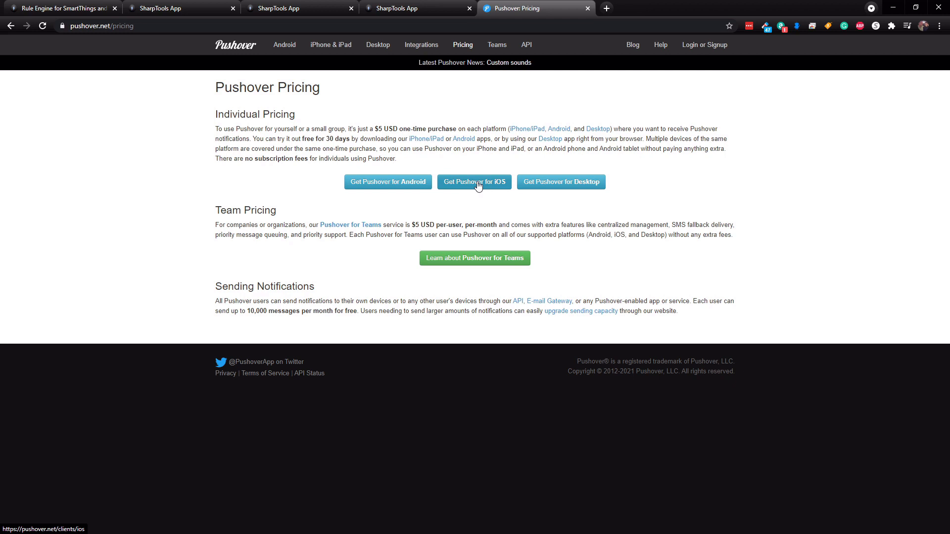
mouse_move(473, 164)
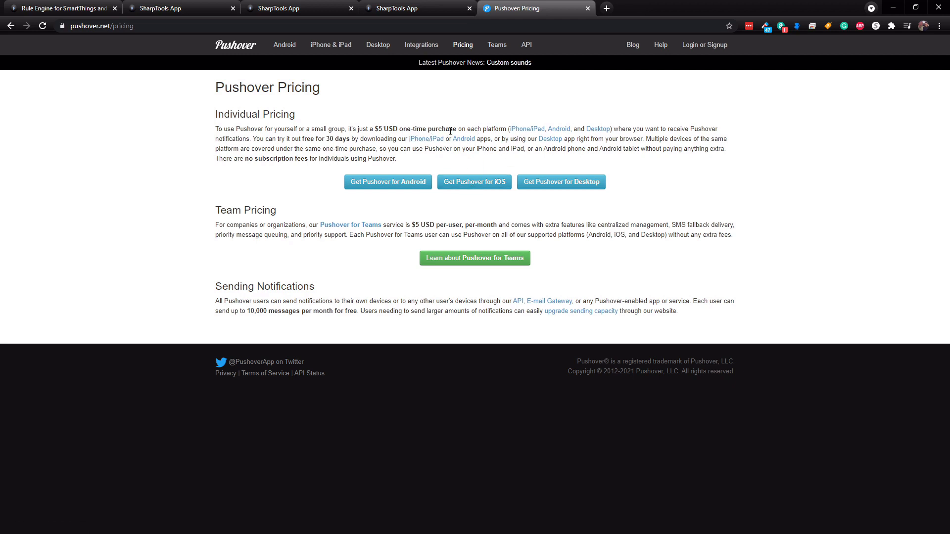
mouse_move(475, 182)
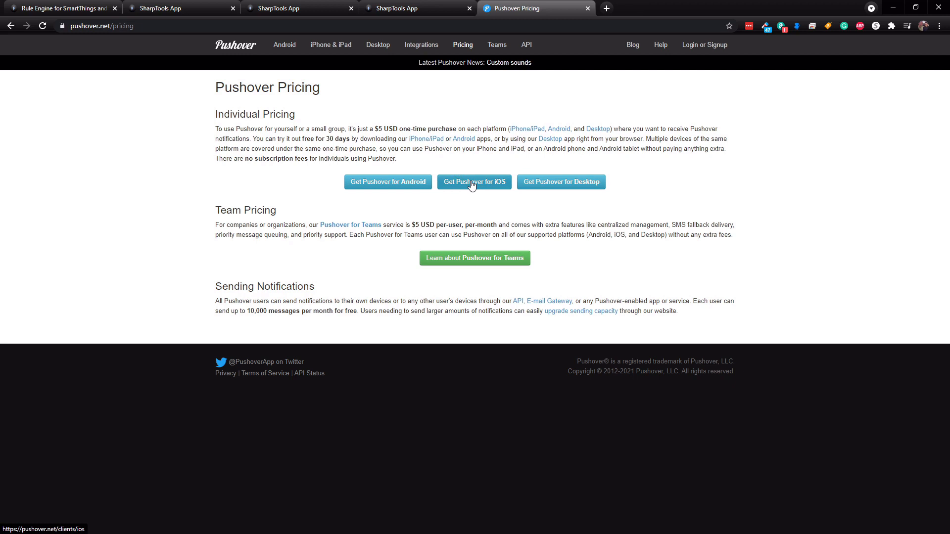
mouse_move(419, 173)
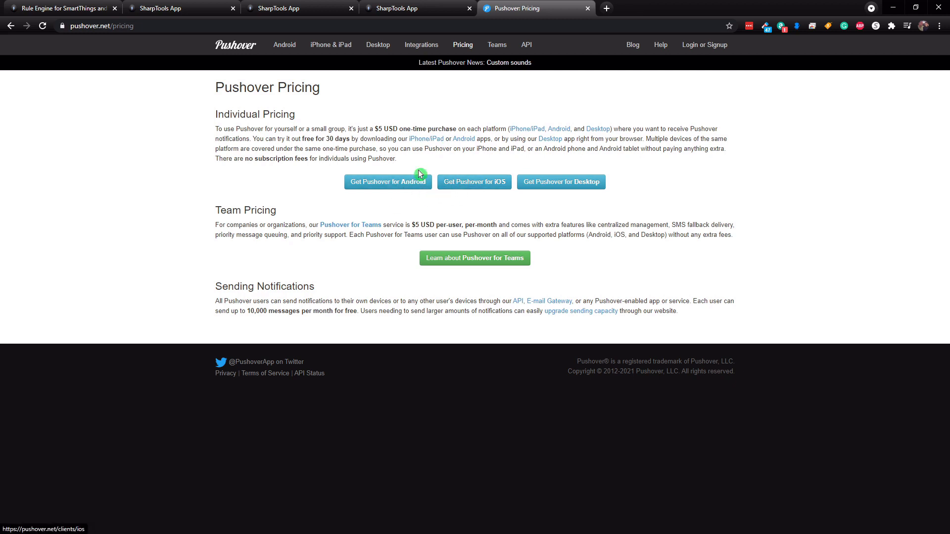
mouse_move(407, 136)
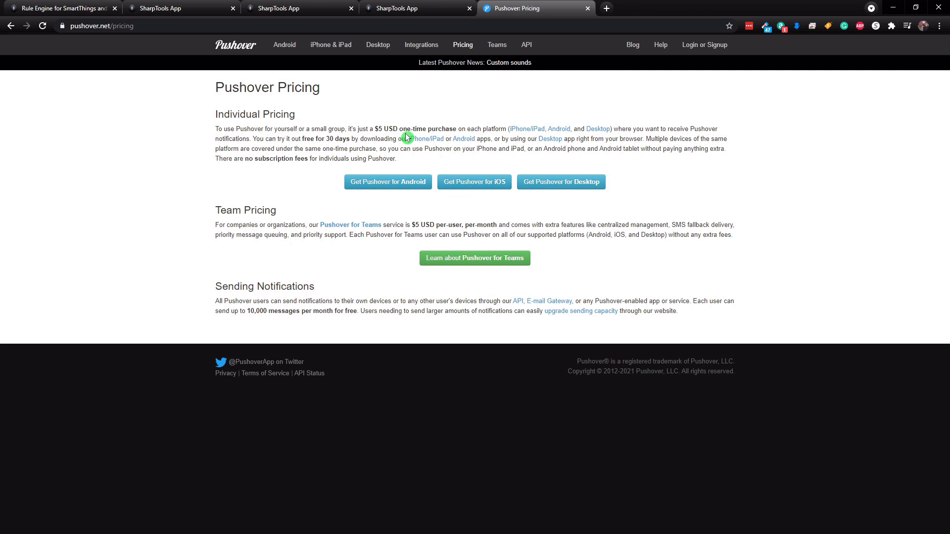
mouse_move(561, 181)
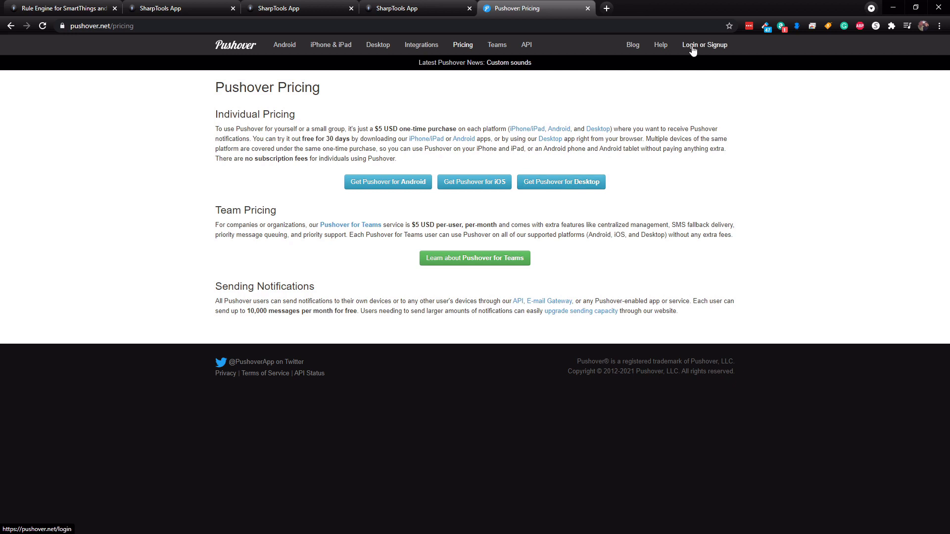
mouse_move(693, 49)
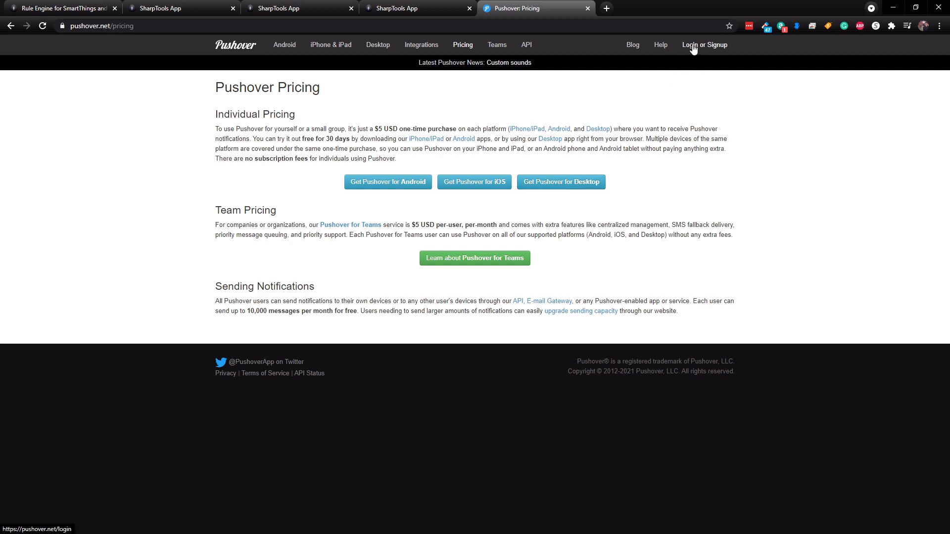
left_click(704, 45)
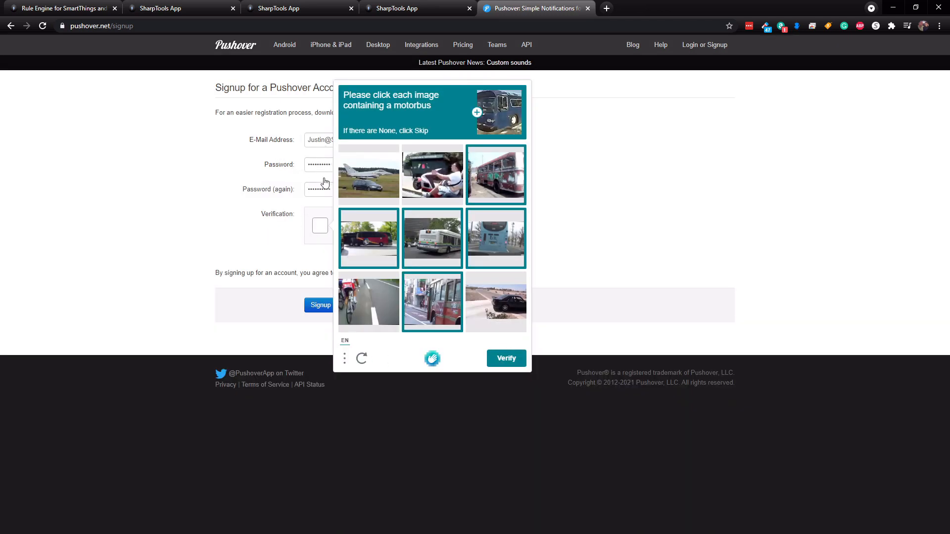
mouse_move(357, 249)
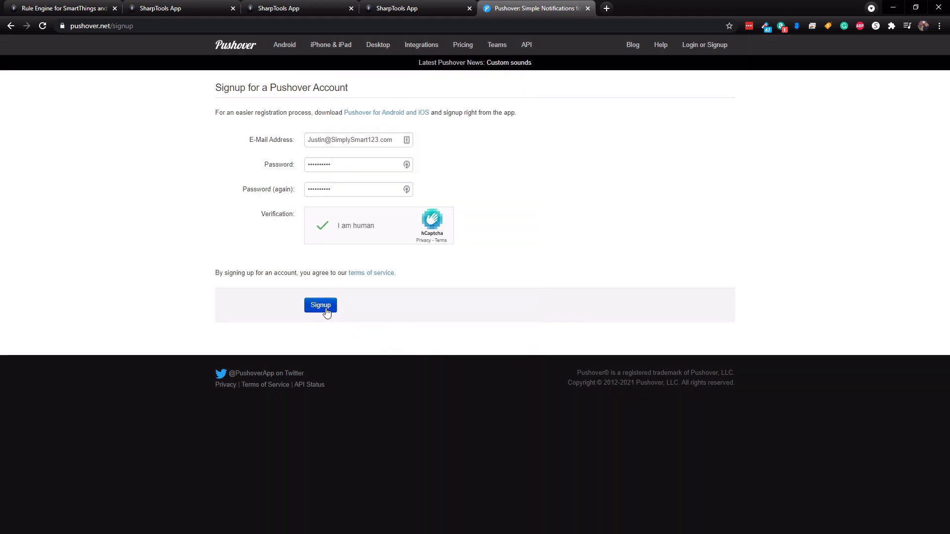
left_click(320, 305)
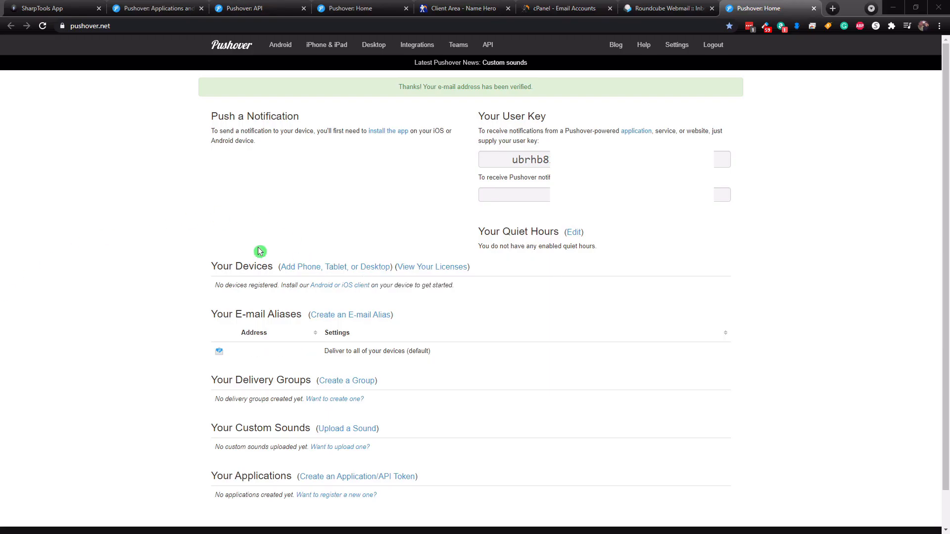
Check SharpTools' Pushover form, then start a new application on Pushover's home page.
left_click(53, 8)
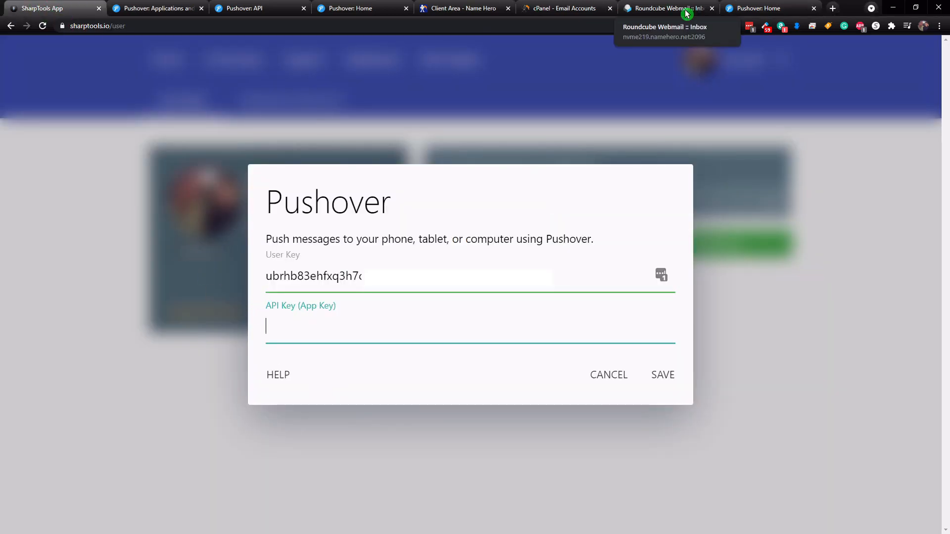
left_click(770, 8)
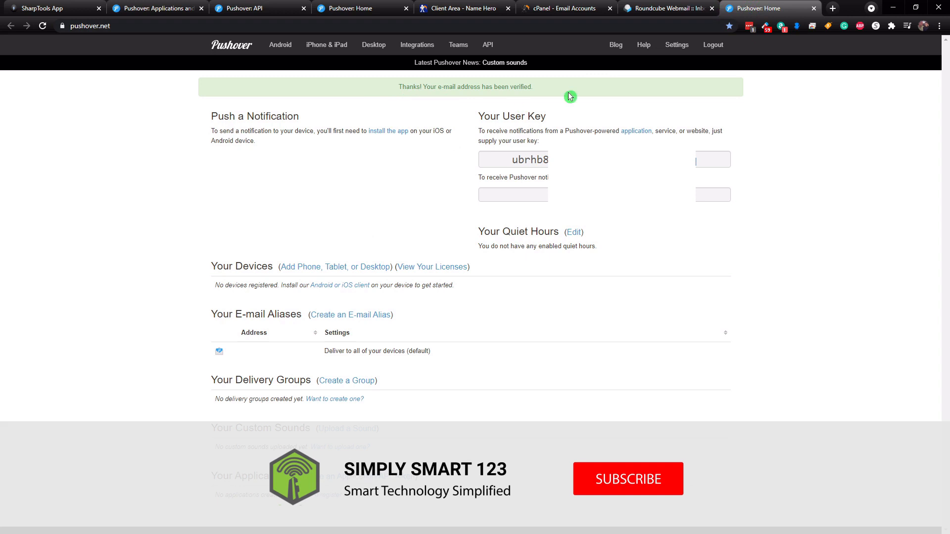
left_click(628, 478)
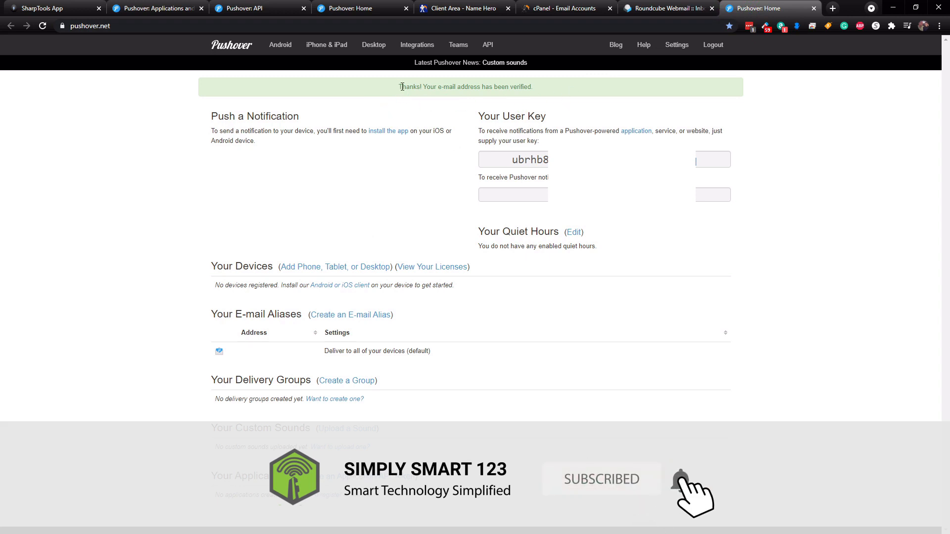
scroll("down", 3)
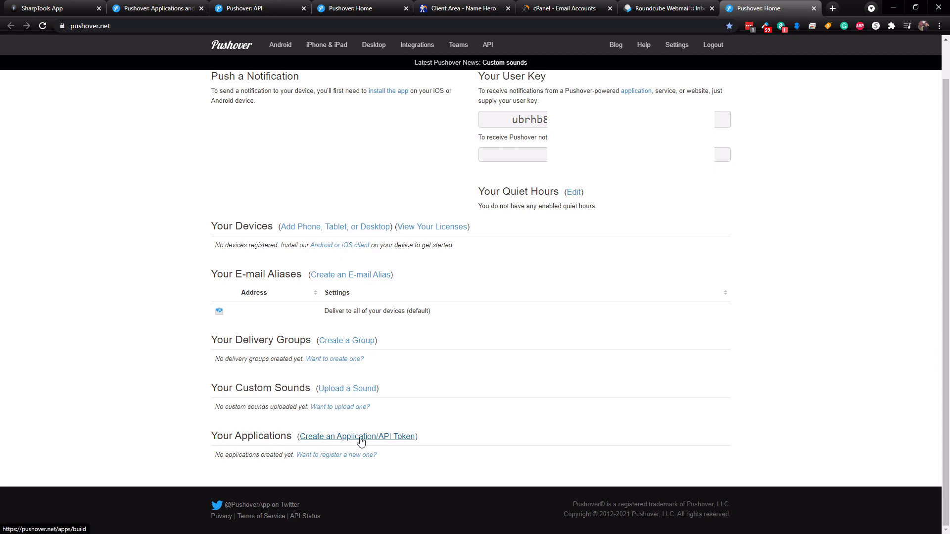
left_click(356, 437)
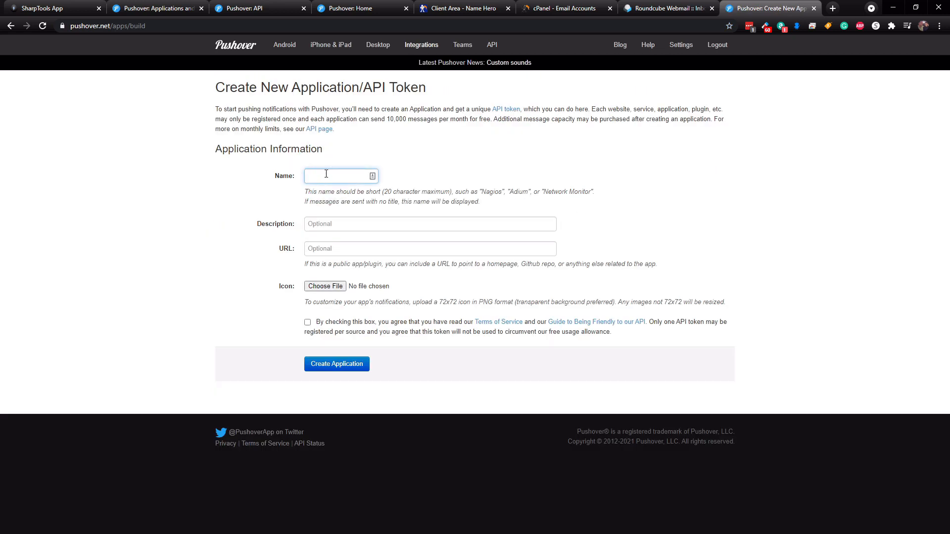
Create a Pushover application named 'SharpTools', accepting the terms, and select its API token.
type("SharpTools")
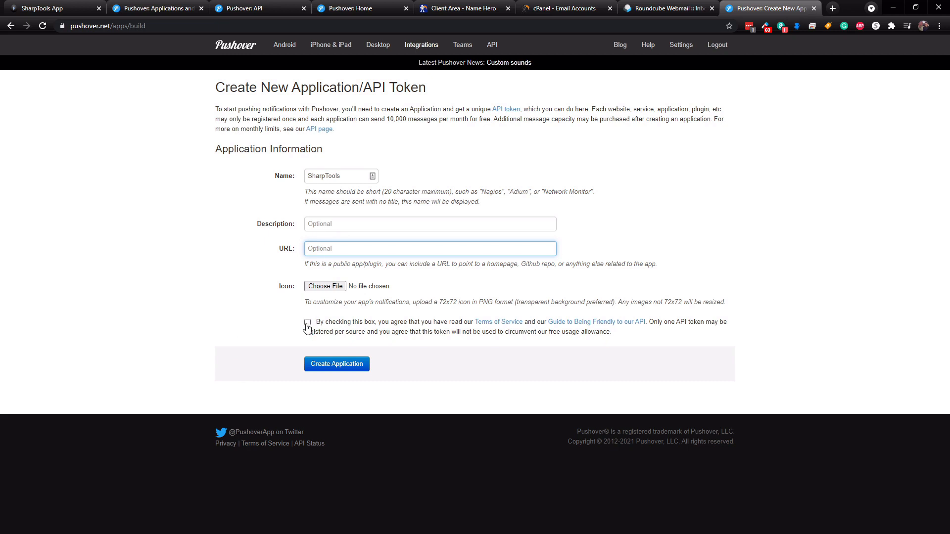
left_click(308, 321)
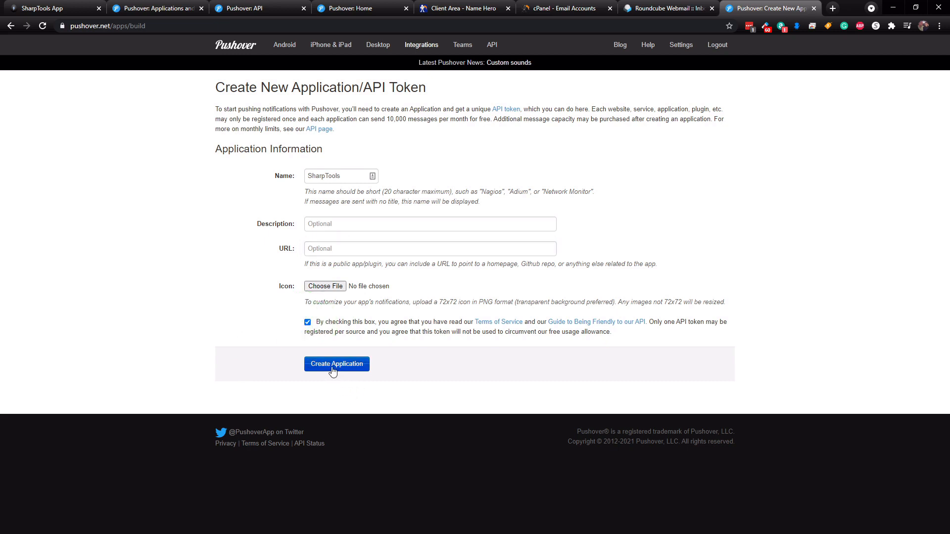
left_click(336, 365)
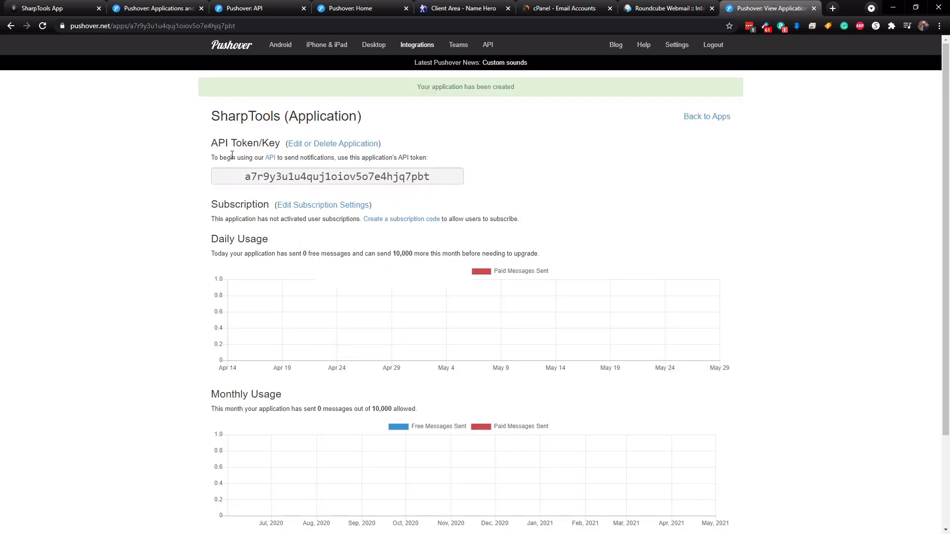
mouse_move(245, 192)
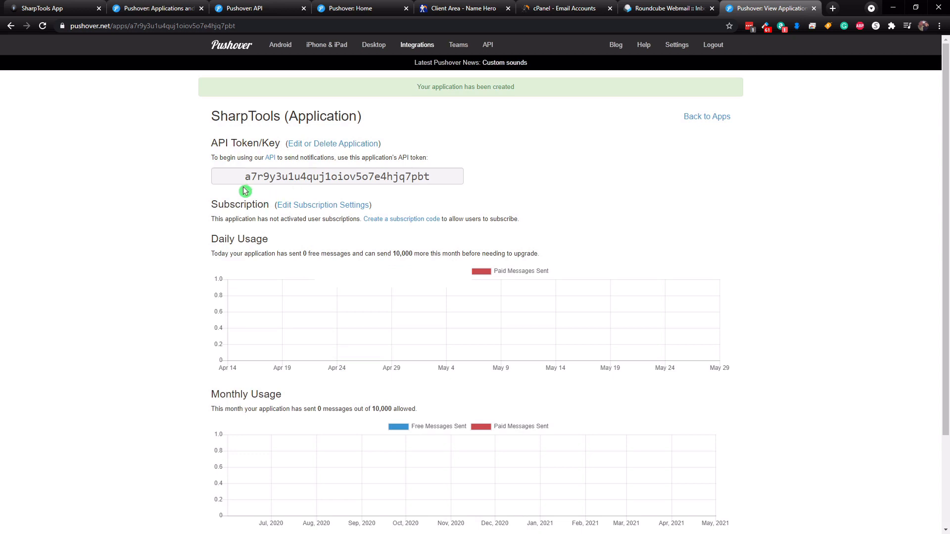
triple_click(336, 176)
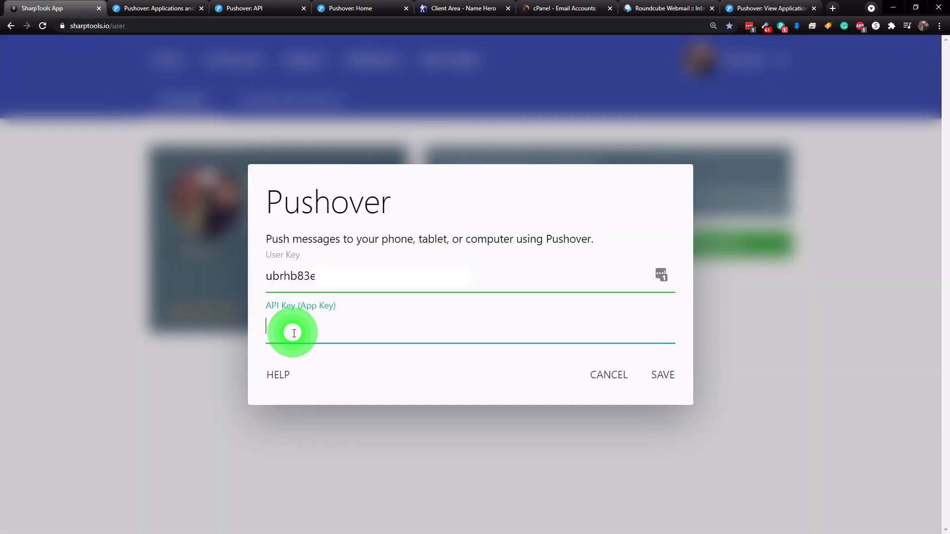
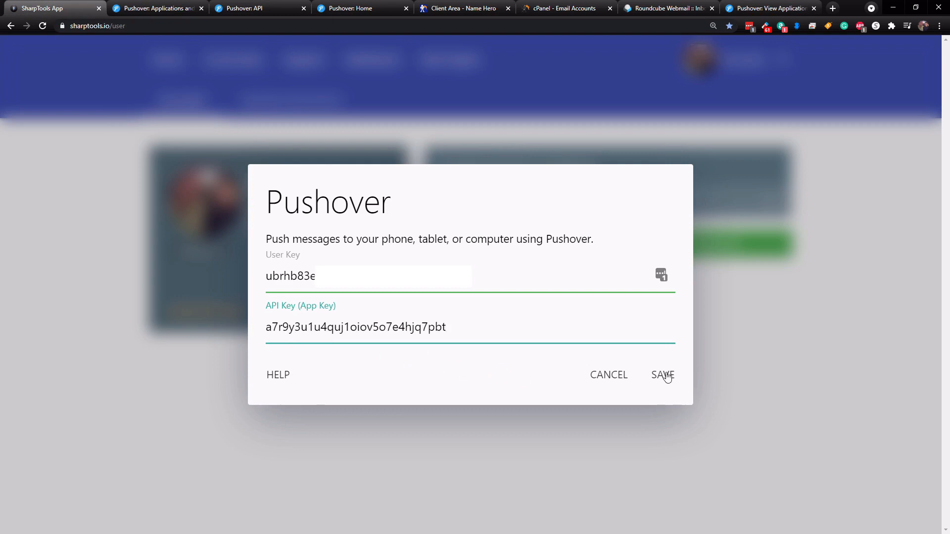
left_click(662, 375)
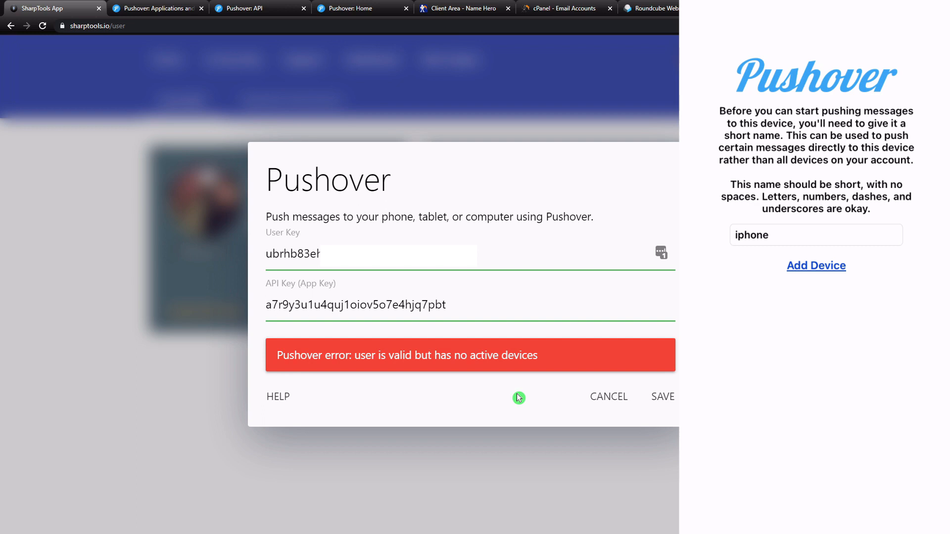
Register the iPhone in the Pushover app under the name 'iPhone-Justin'.
type("iPhone-Justin")
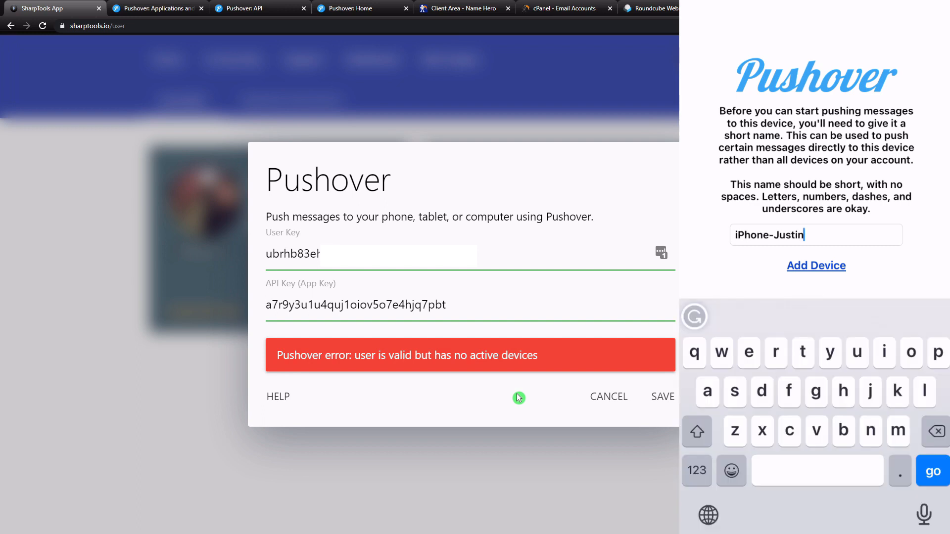
left_click(815, 266)
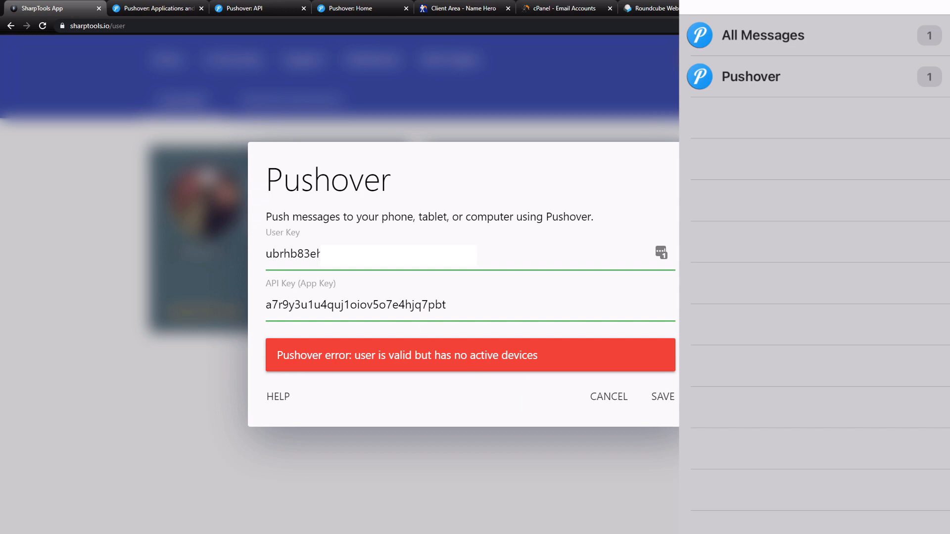
mouse_move(656, 404)
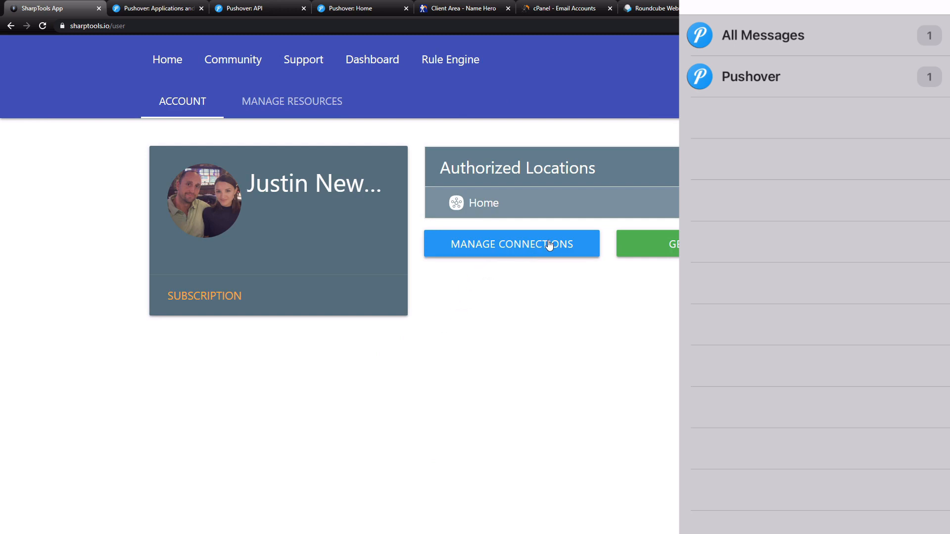
Check the Pushover account's service connections, then return to the SharpTools tab.
left_click(511, 243)
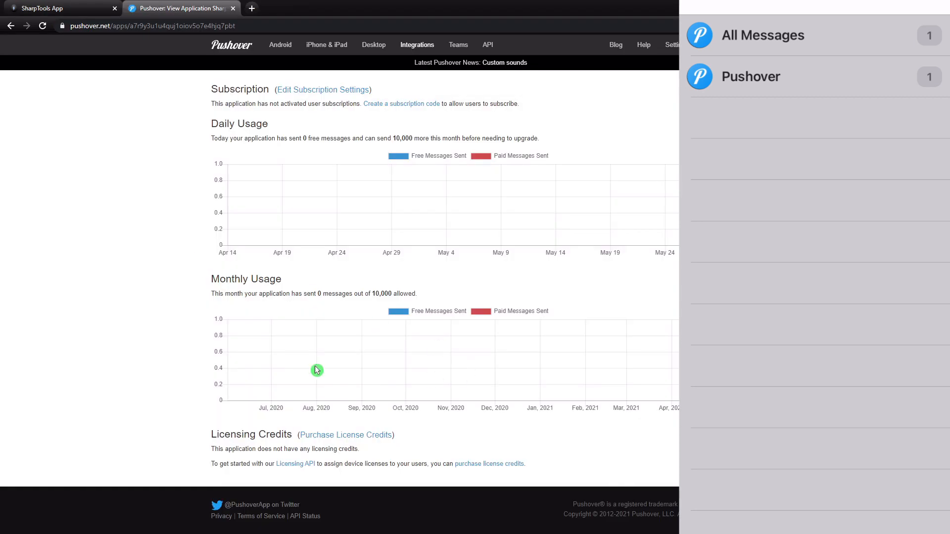
mouse_move(397, 138)
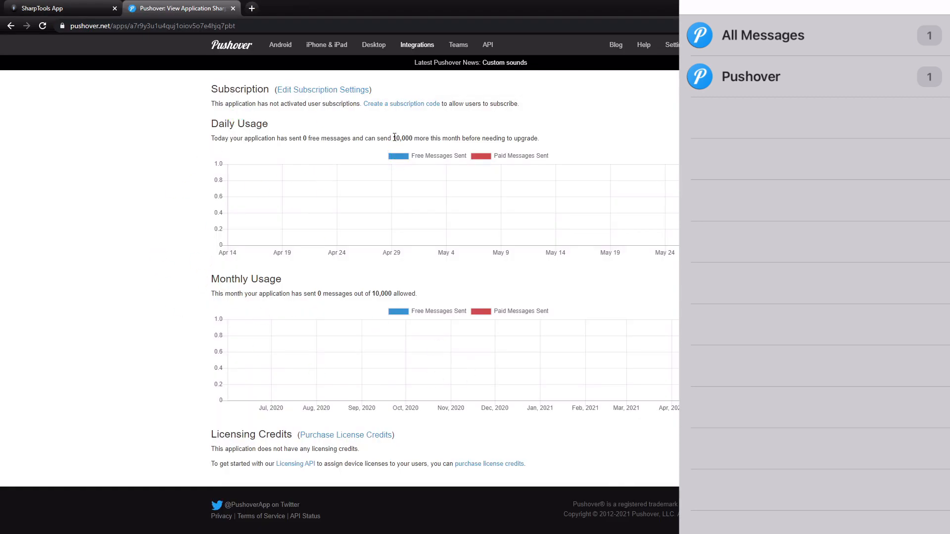
mouse_move(428, 141)
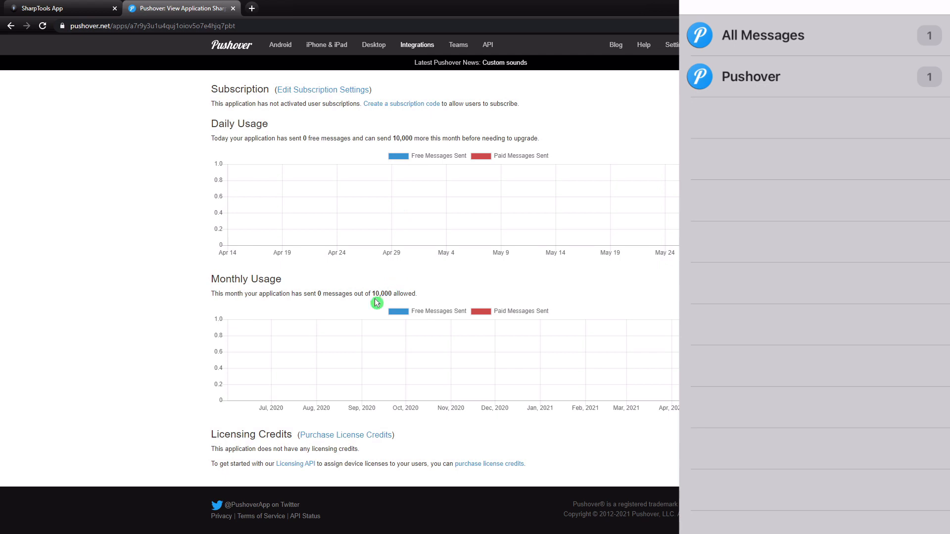
mouse_move(341, 279)
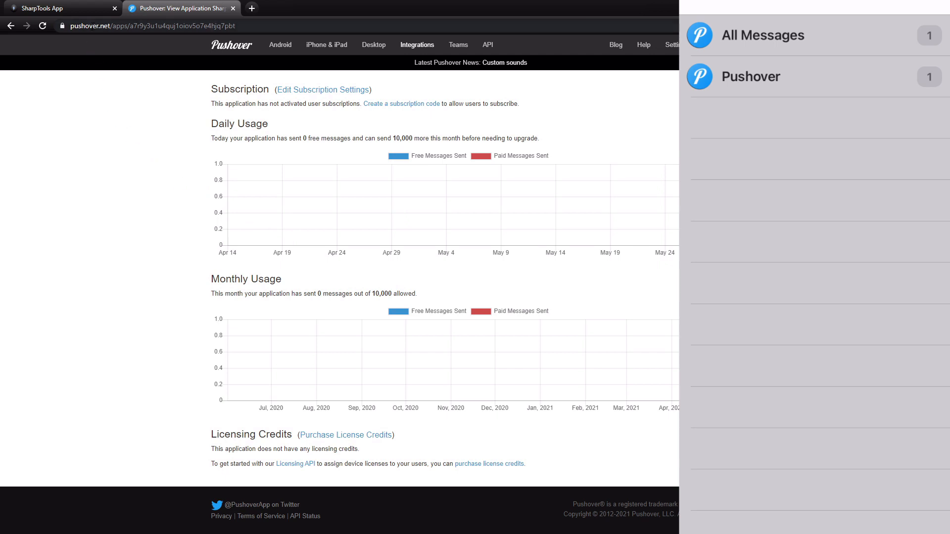
left_click(61, 7)
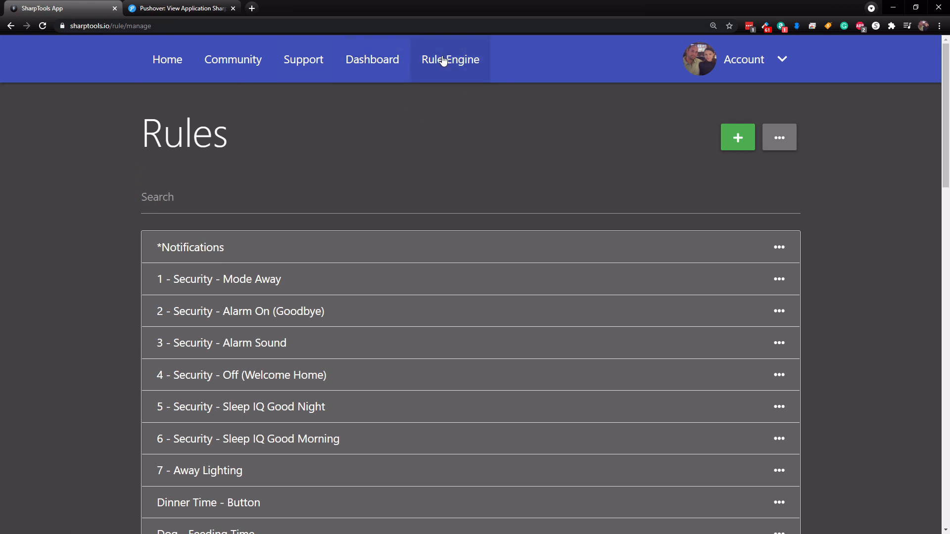
mouse_move(478, 88)
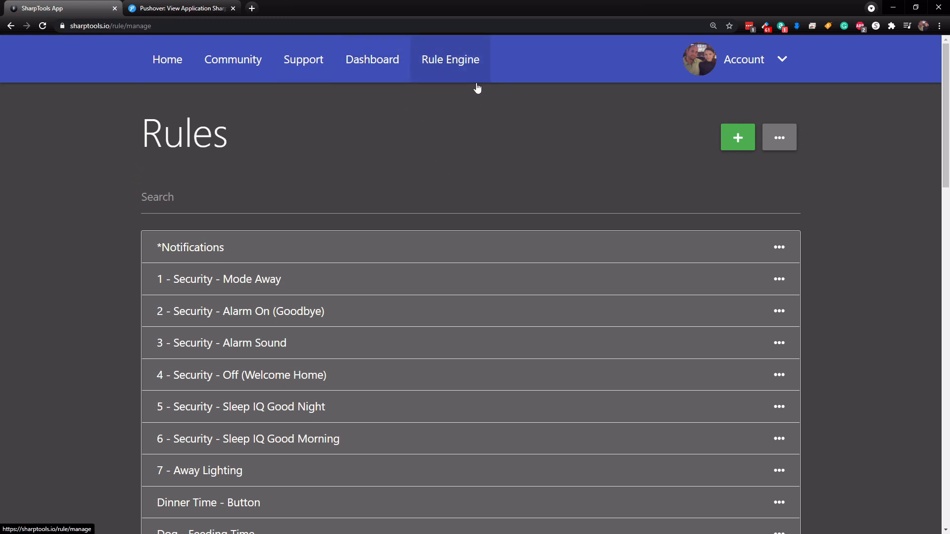
Create a new rule and name it 'Garage Door Left Open'.
left_click(737, 137)
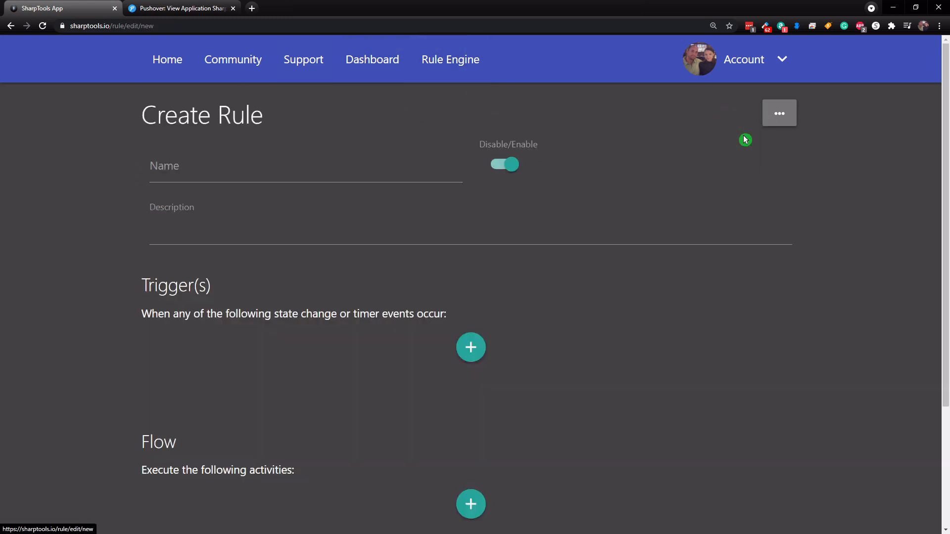
left_click(306, 165)
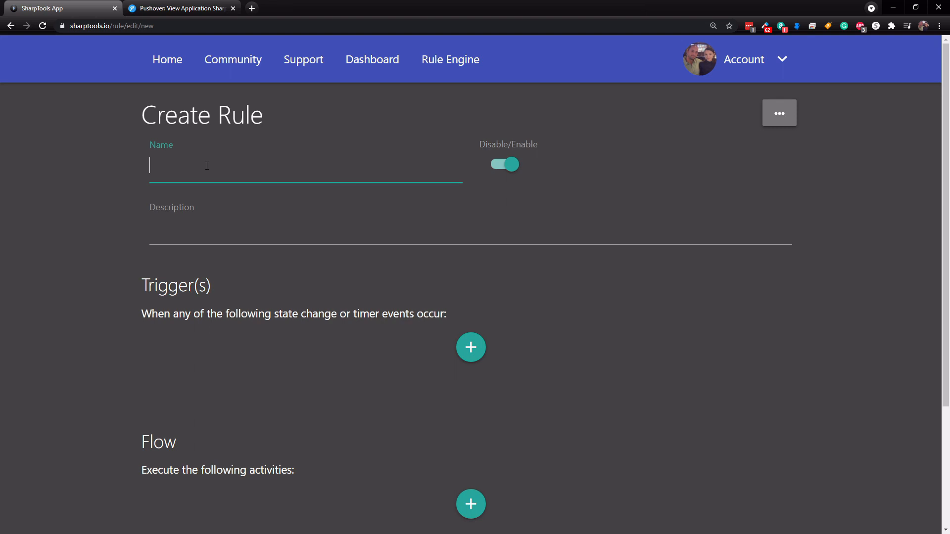
type("Garage Door Left Open")
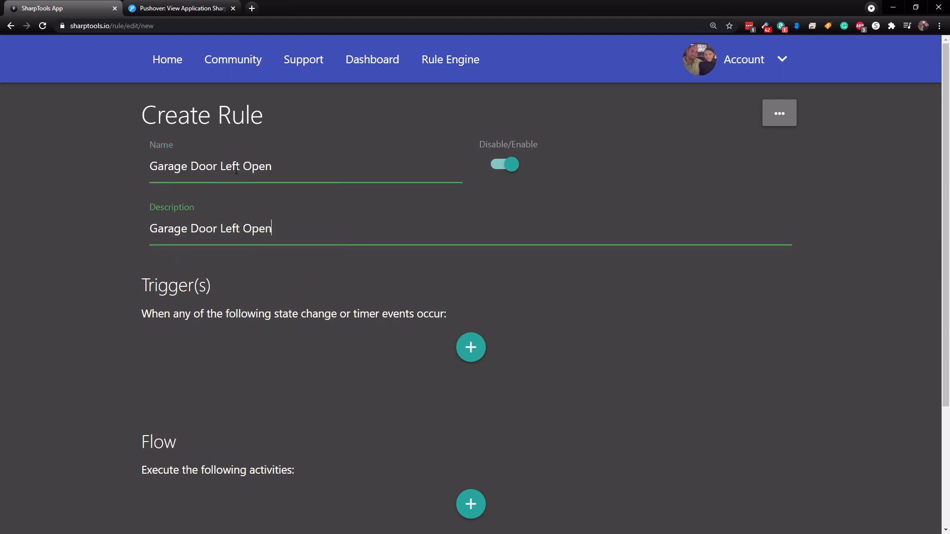
mouse_move(286, 291)
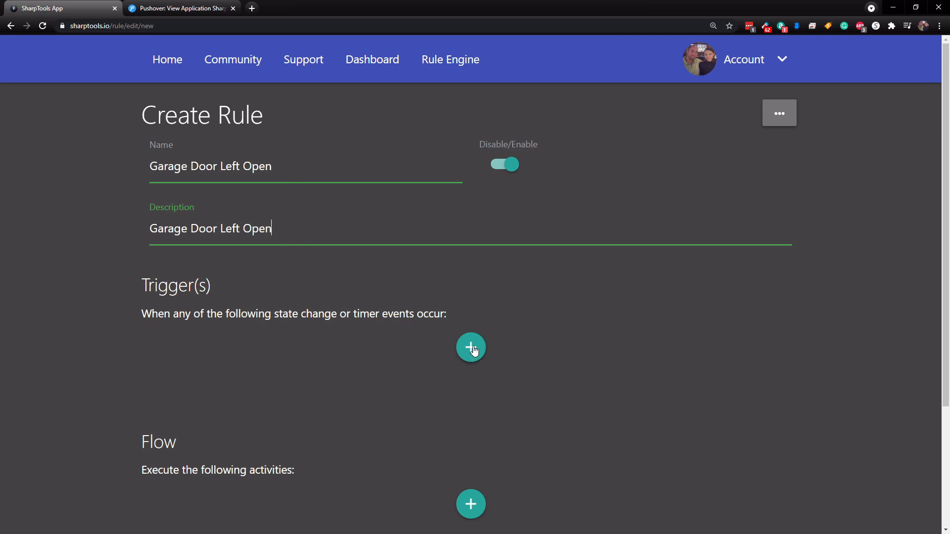
Add a device event trigger: Garage Door attribute door stays open for 60 minutes.
left_click(470, 348)
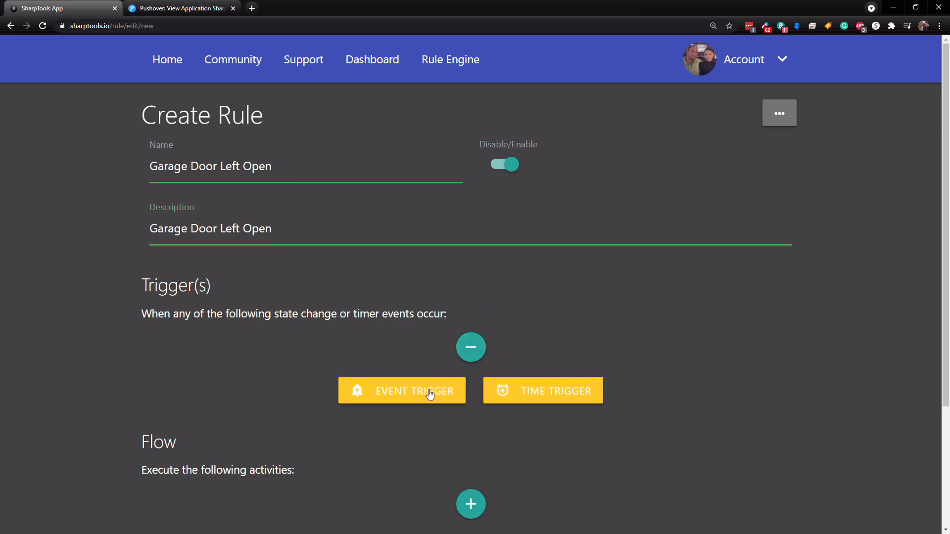
left_click(402, 390)
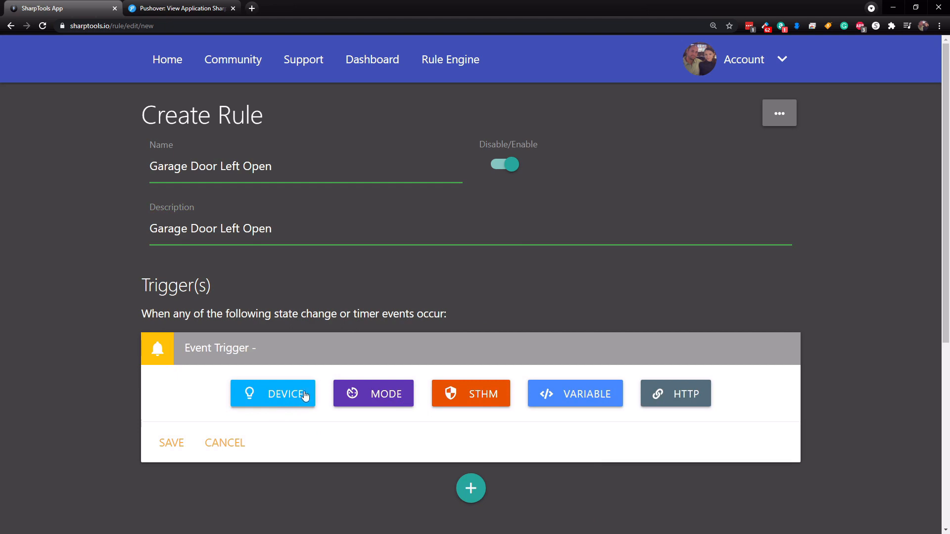
left_click(273, 393)
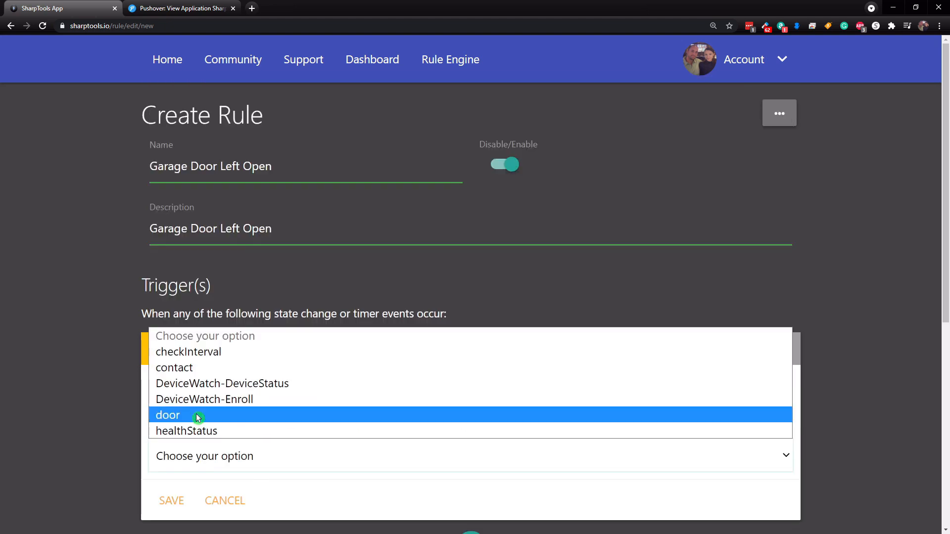
left_click(167, 415)
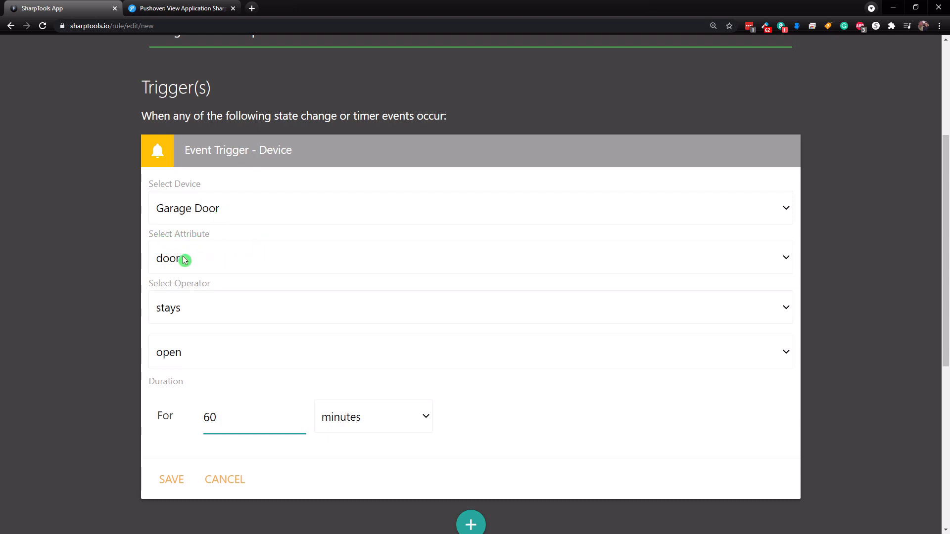
mouse_move(182, 295)
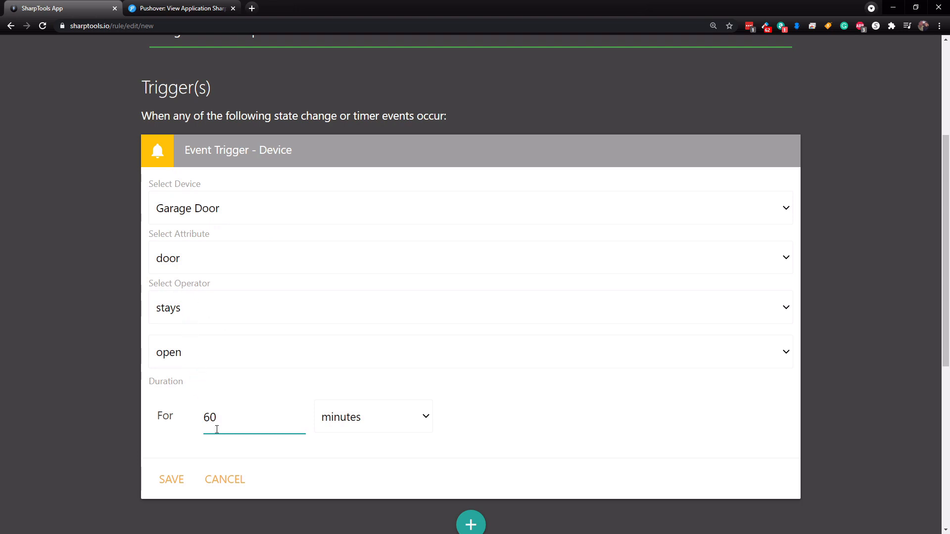
left_click(171, 480)
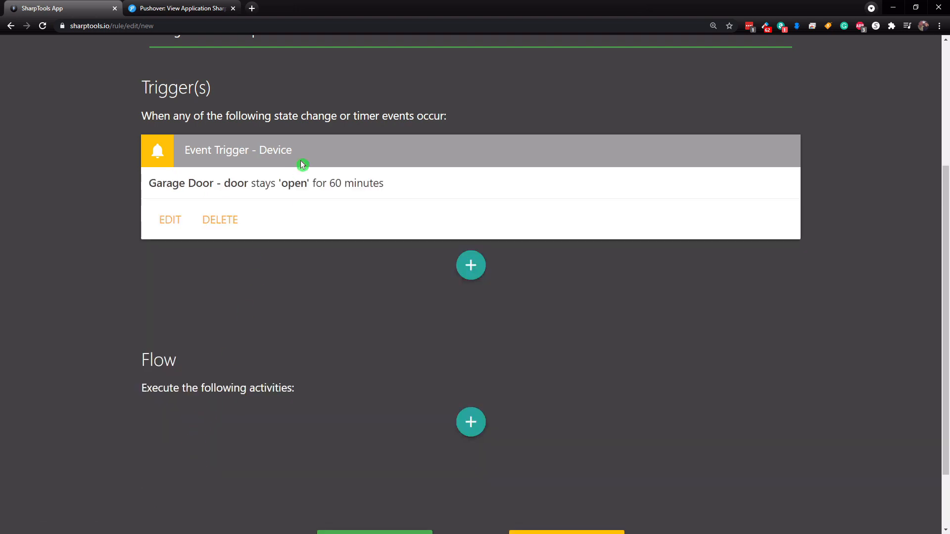
mouse_move(305, 257)
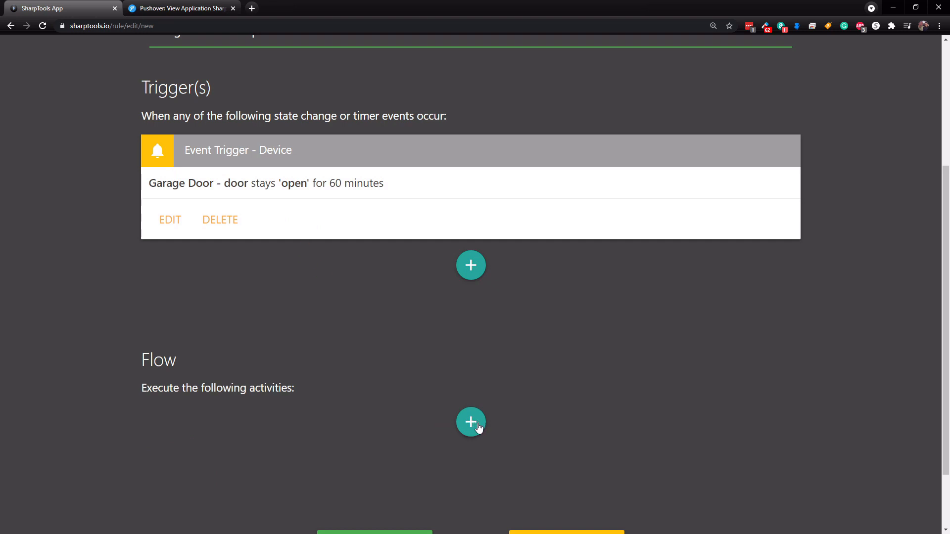
Add a Notification action to the flow using Pushover as the type.
left_click(470, 422)
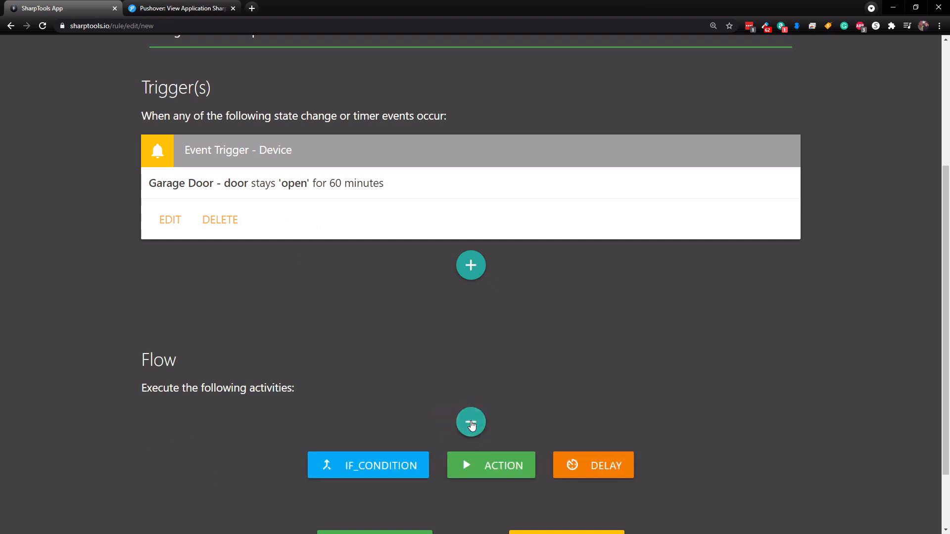
left_click(491, 465)
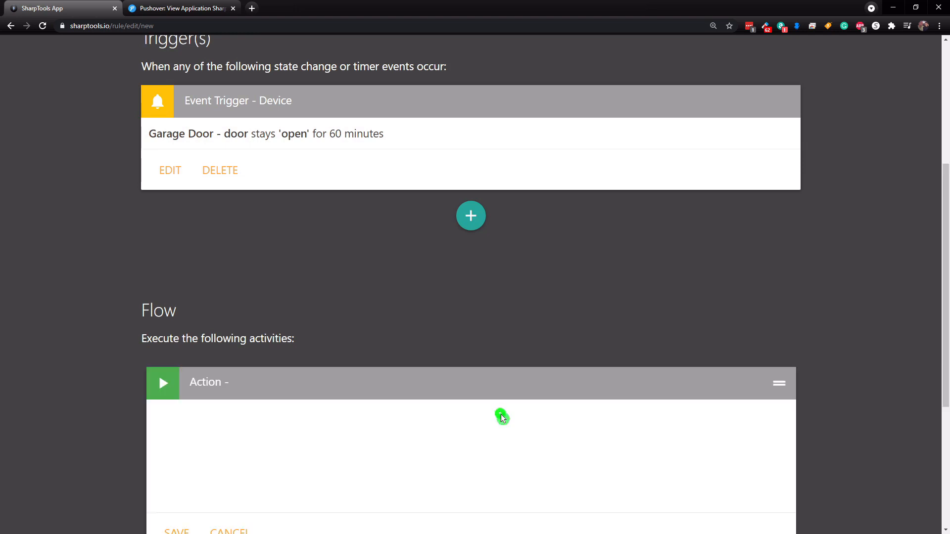
left_click(502, 417)
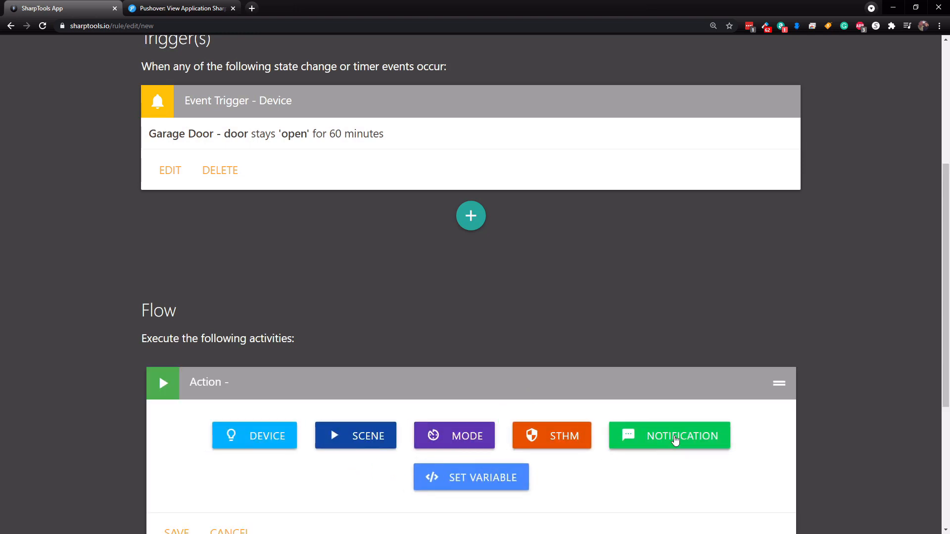
left_click(669, 435)
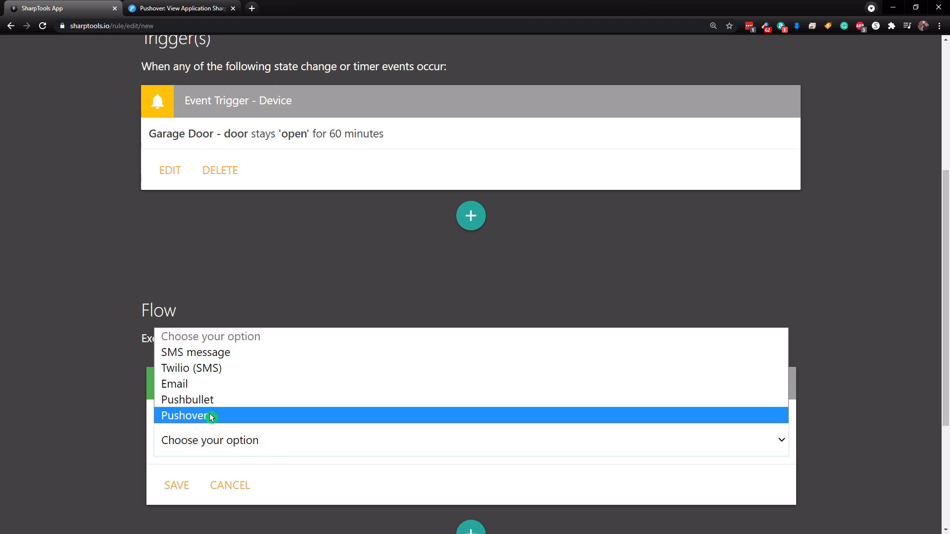
left_click(186, 416)
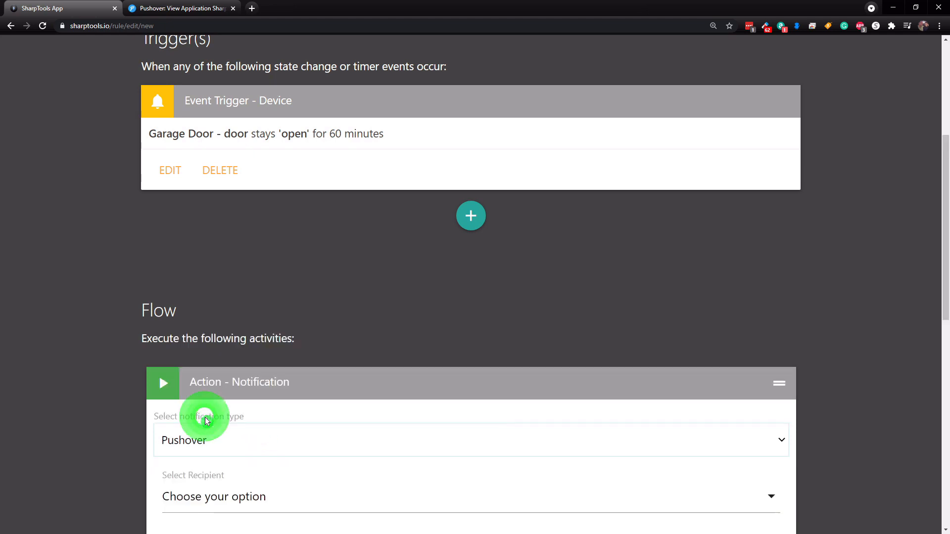
Send the notification to iPhone-Justin and edit its title about the open garage door.
scroll("down", 3)
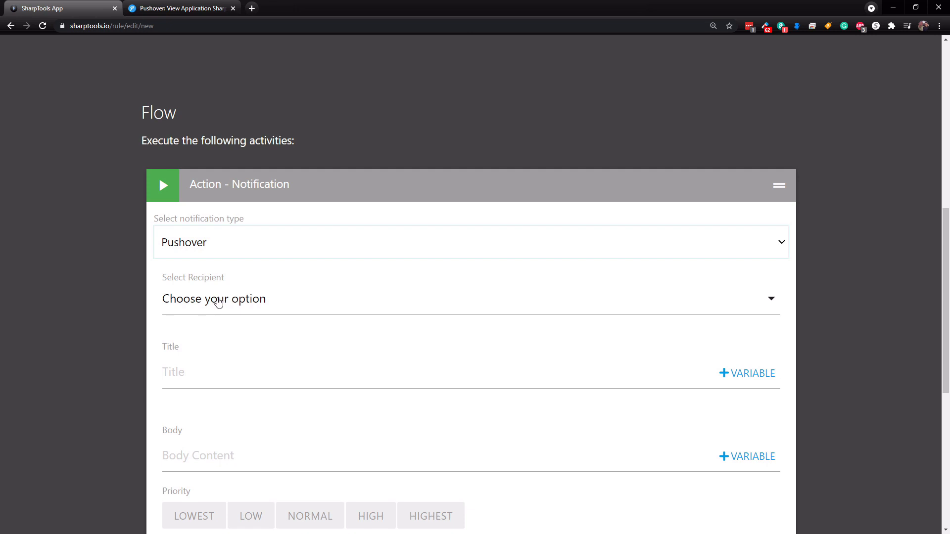
left_click(214, 299)
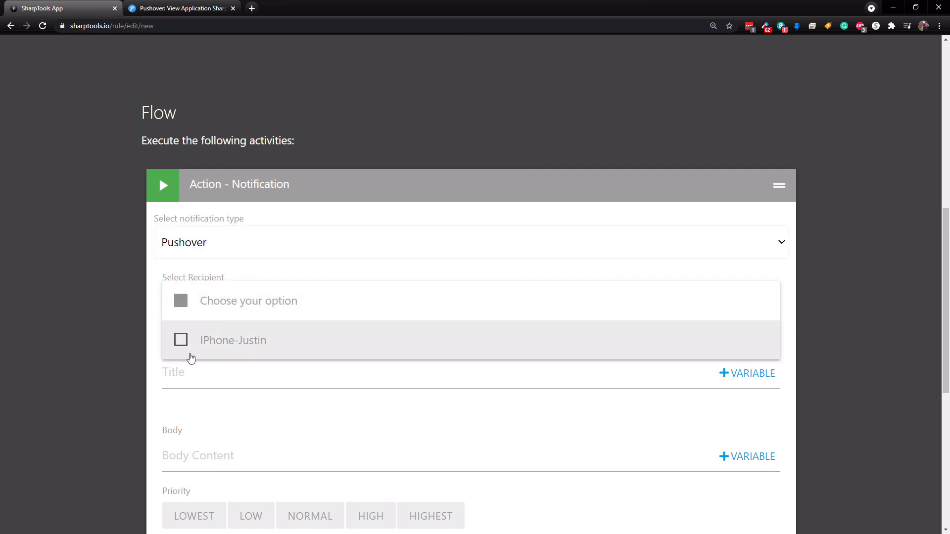
left_click(233, 340)
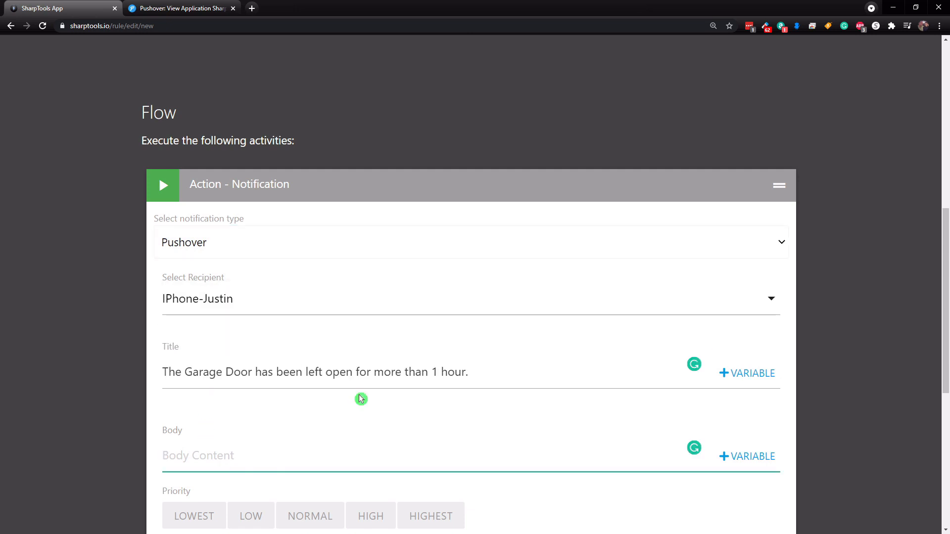
left_click(178, 372)
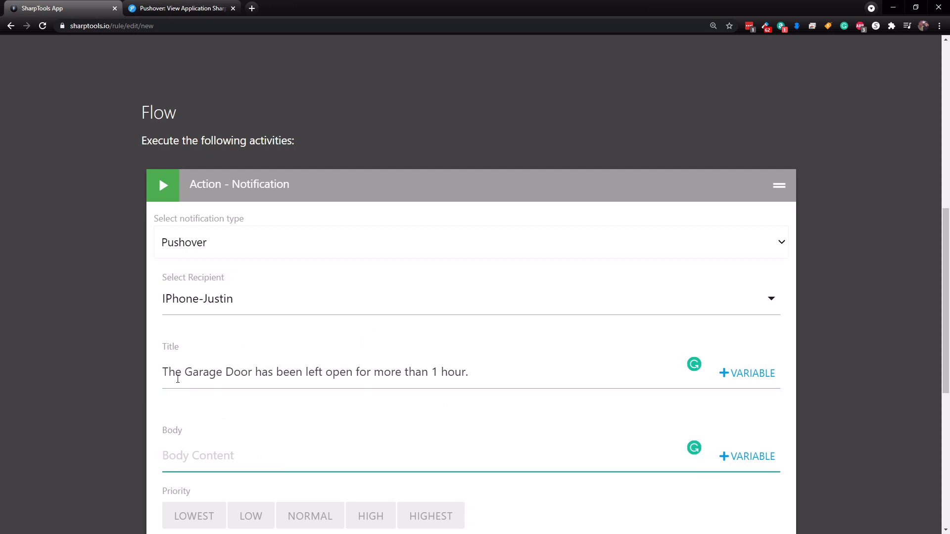
mouse_move(221, 421)
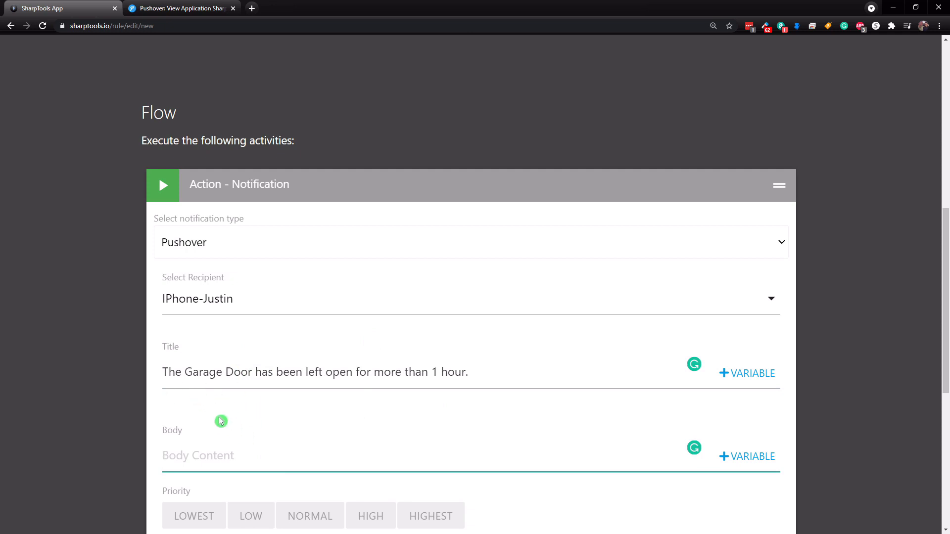
Set the Pushover notification priority to High.
scroll("down", 3)
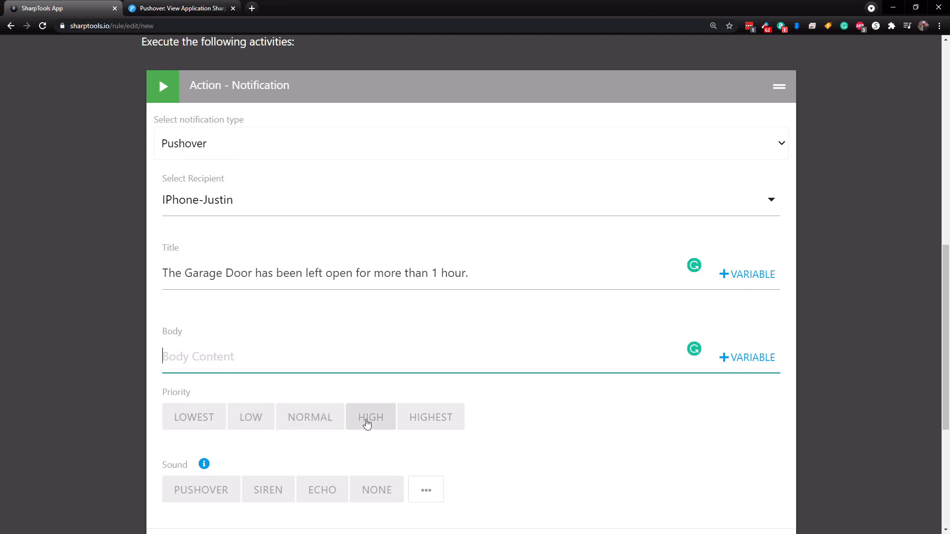
left_click(370, 417)
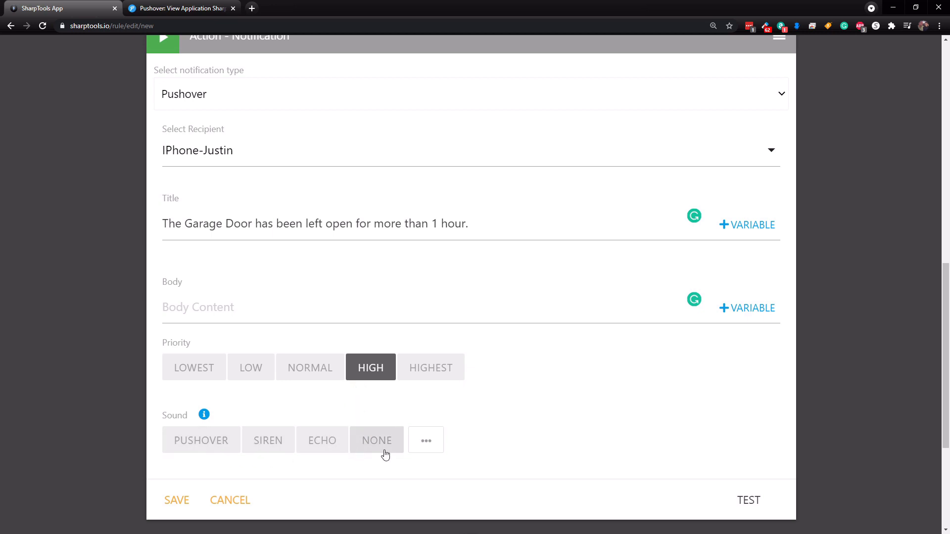
scroll("down", 3)
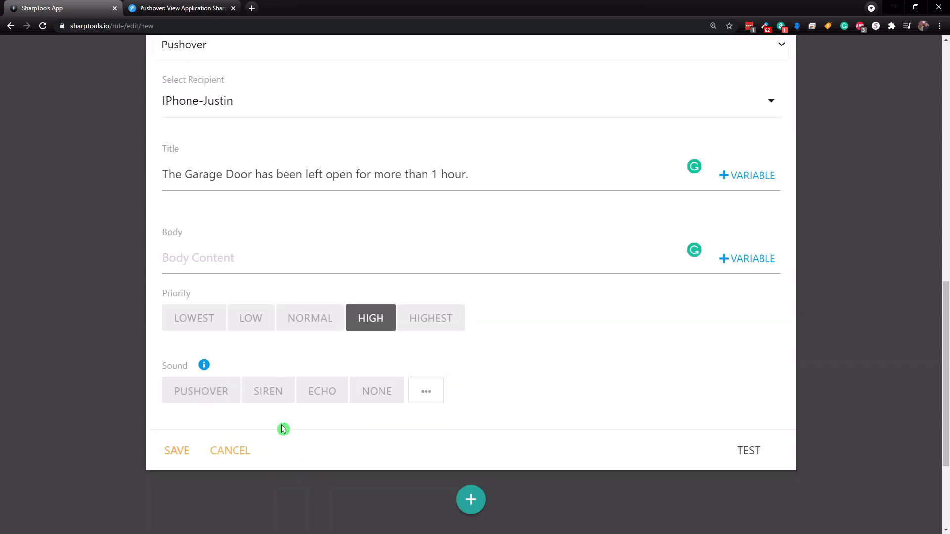
Pick Space Alarm from the full notification sound list.
left_click(426, 390)
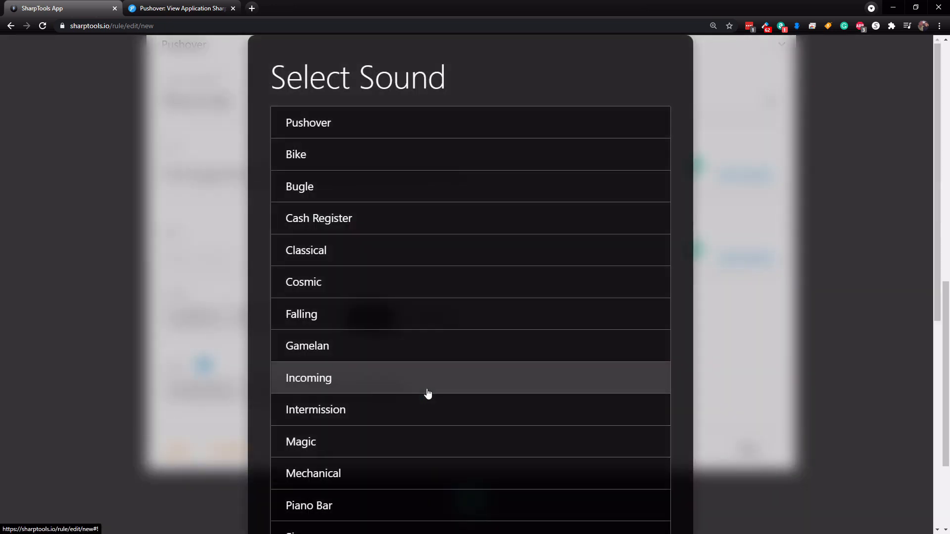
mouse_move(349, 126)
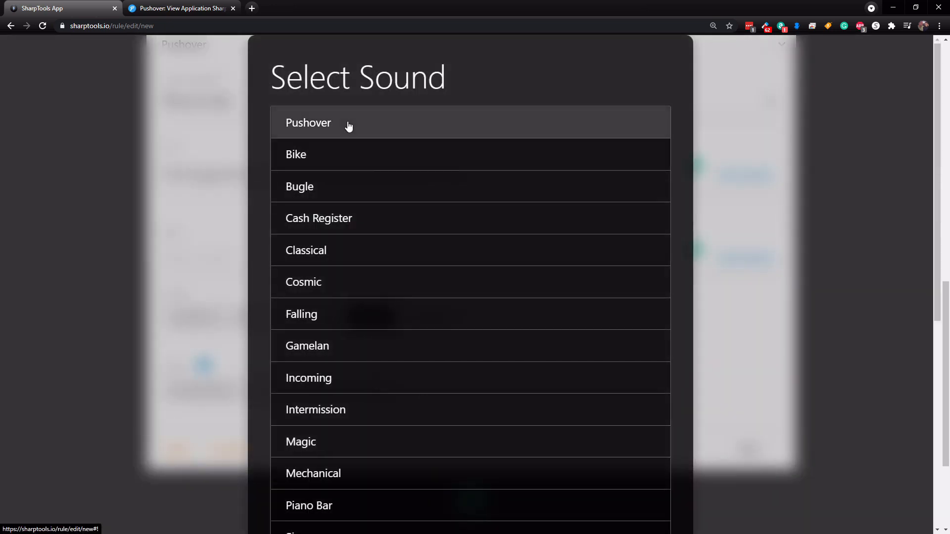
mouse_move(340, 230)
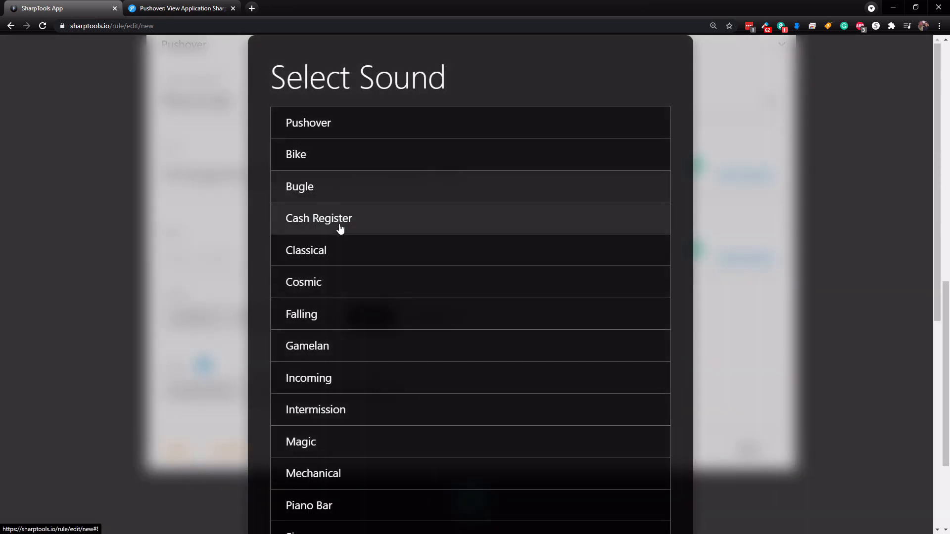
scroll("down", 3)
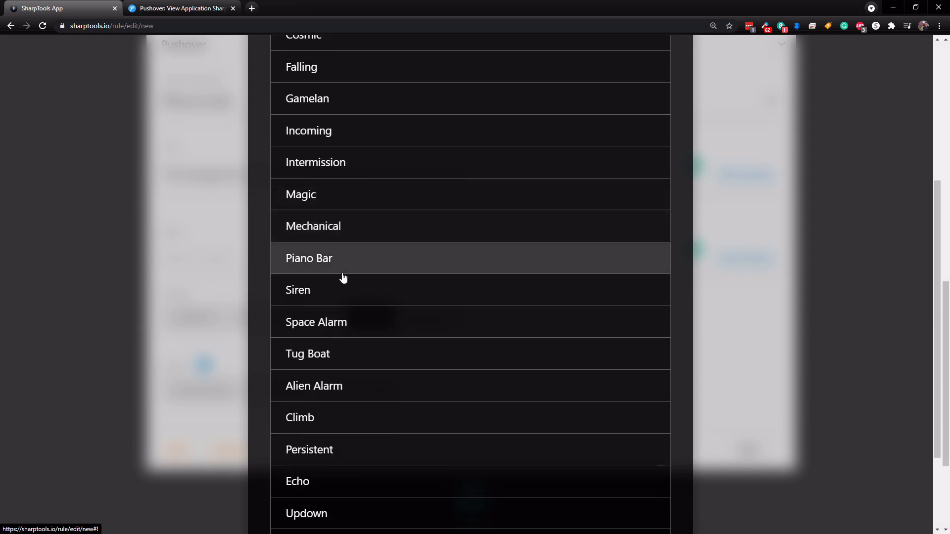
scroll("down", 3)
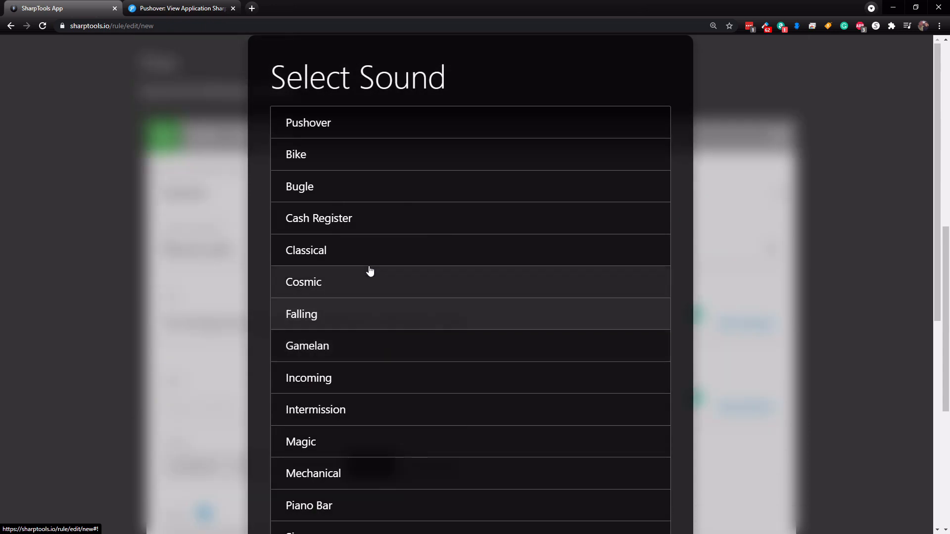
mouse_move(345, 203)
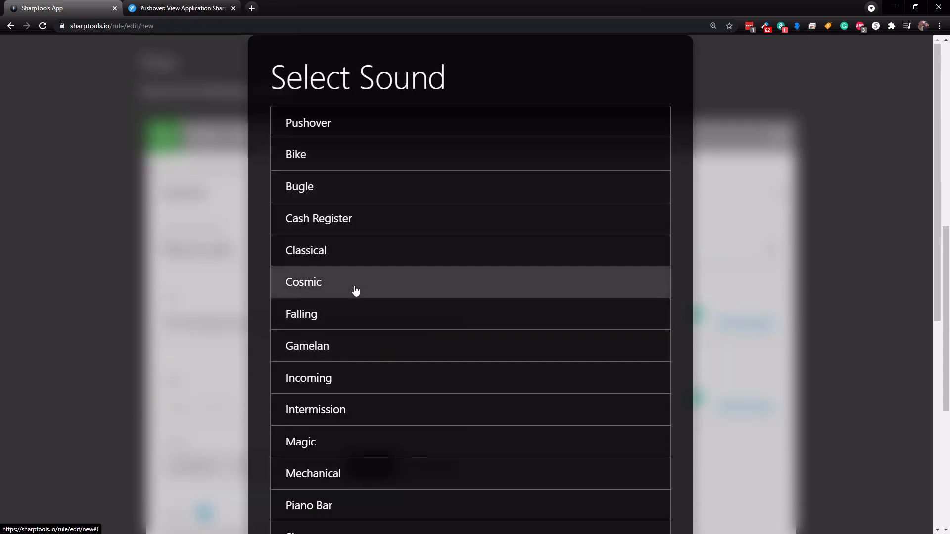
scroll("down", 3)
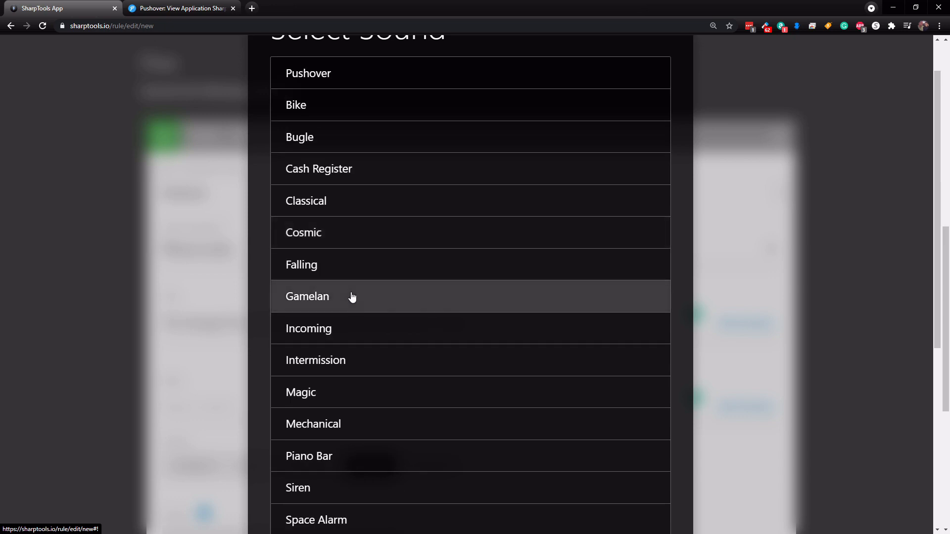
left_click(316, 520)
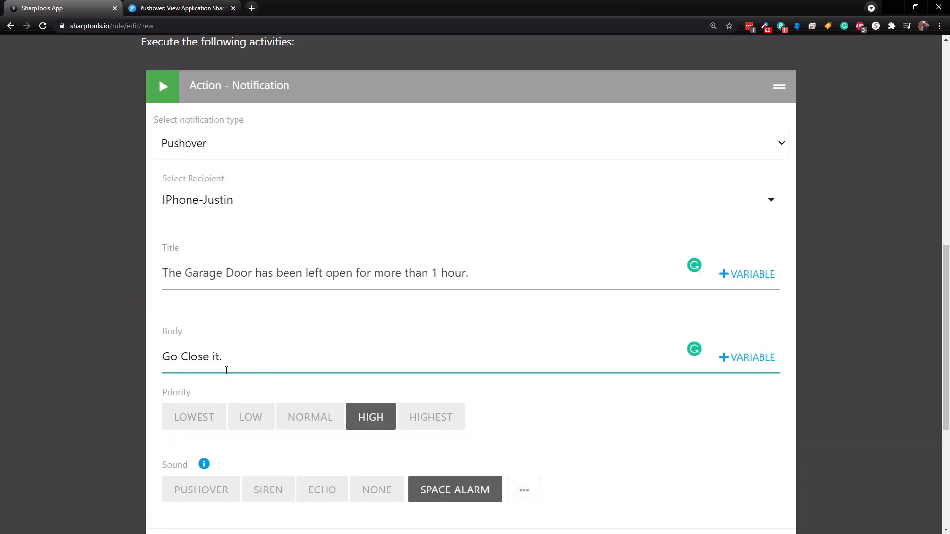
Confirm the body 'Go Close it.' and save the notification action.
scroll("down", 3)
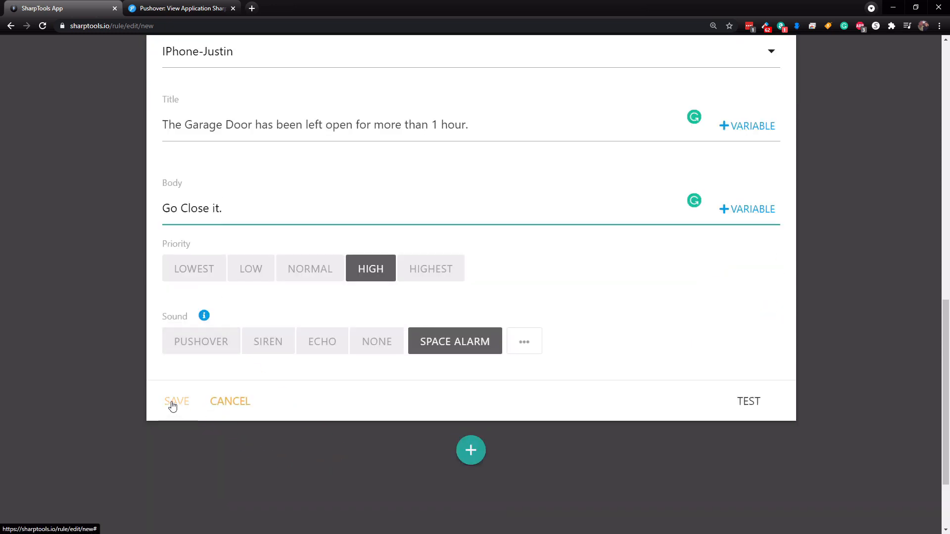
left_click(176, 402)
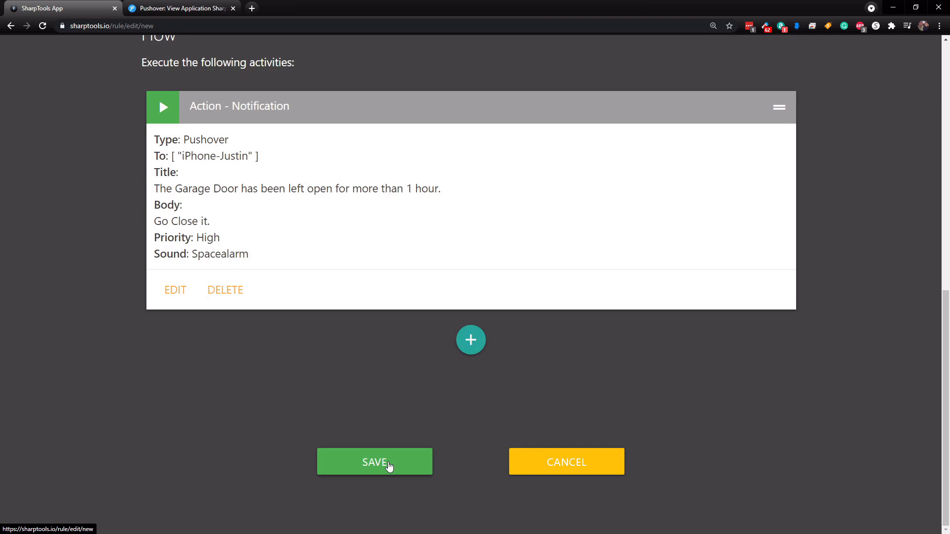
Save the Garage Door Left Open rule and go back to the Rules list.
left_click(375, 461)
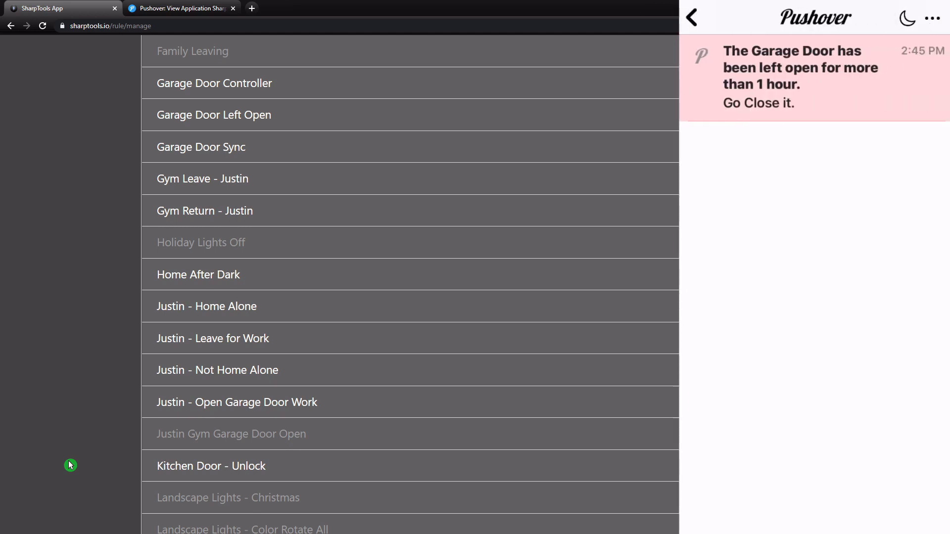
left_click(812, 77)
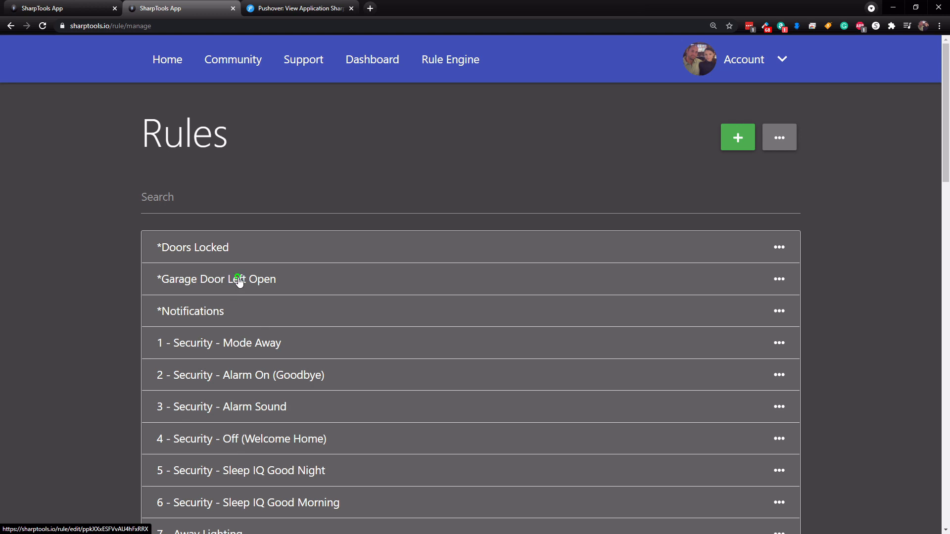
Reopen the Garage Door Left Open rule and edit its Pushover notification action.
left_click(216, 279)
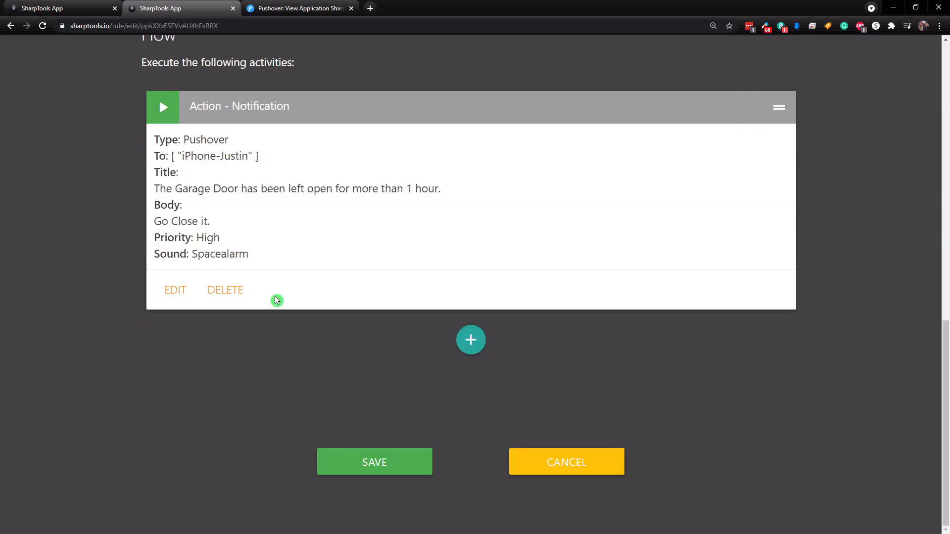
mouse_move(313, 185)
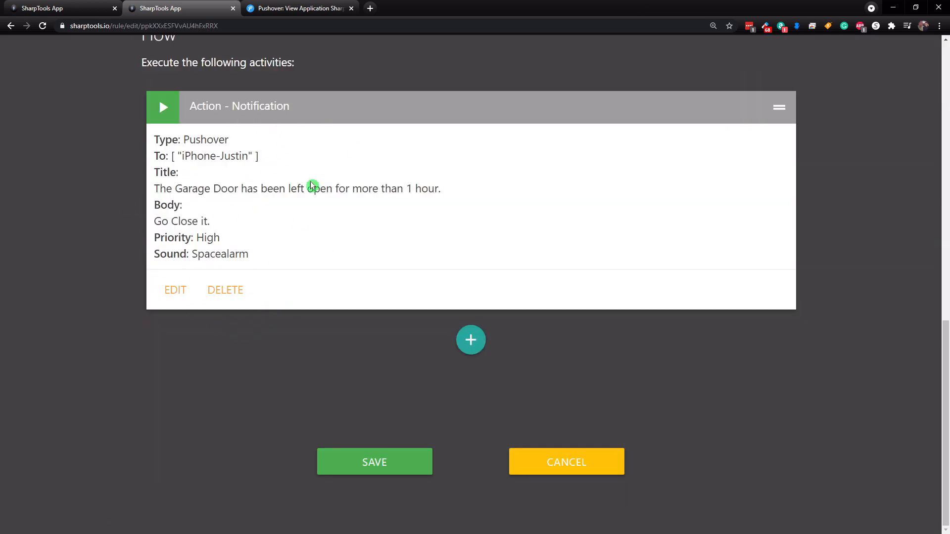
mouse_move(246, 120)
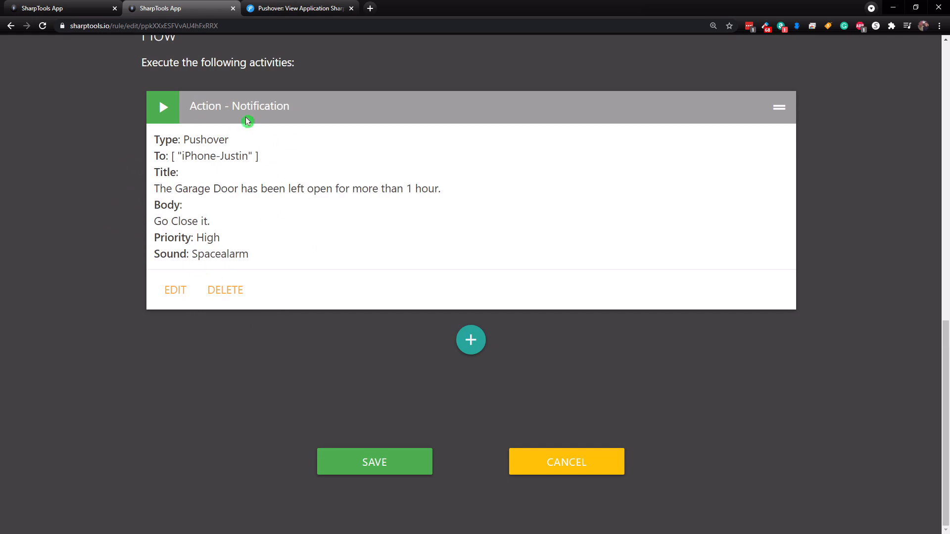
mouse_move(183, 314)
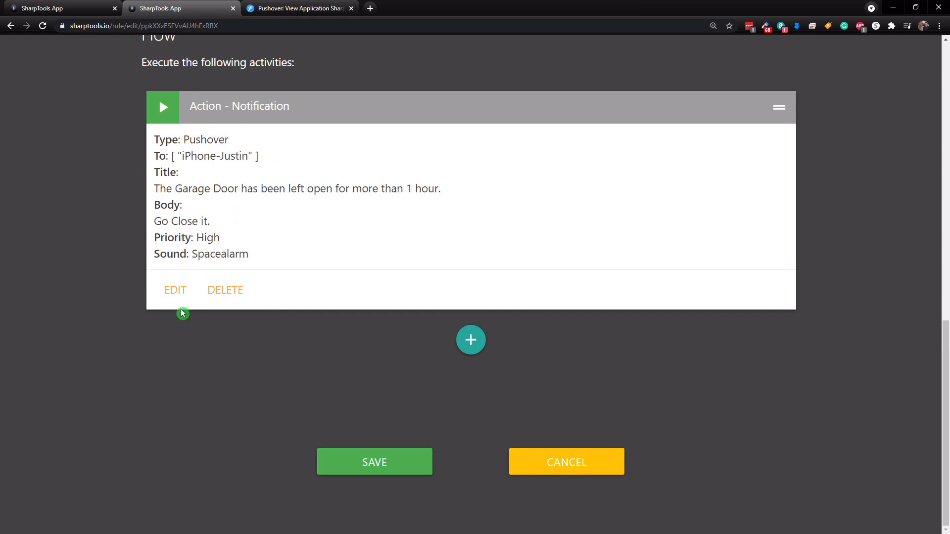
left_click(175, 289)
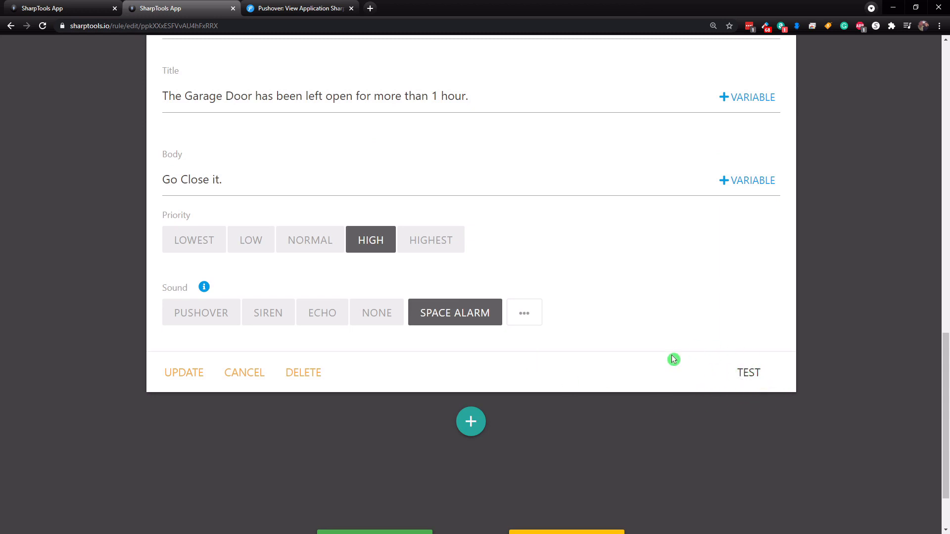
Run a test of the Pushover garage door notification from the action editor.
left_click(748, 372)
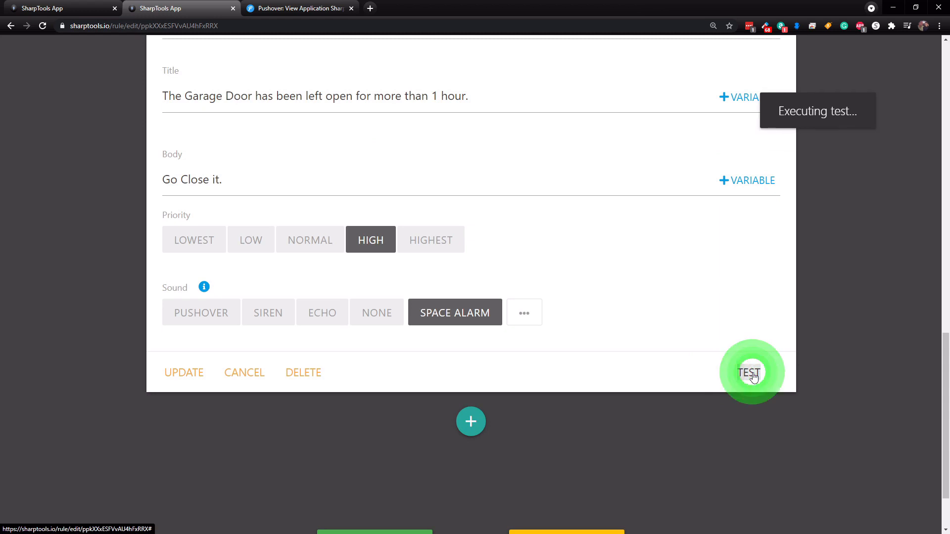
left_click(750, 372)
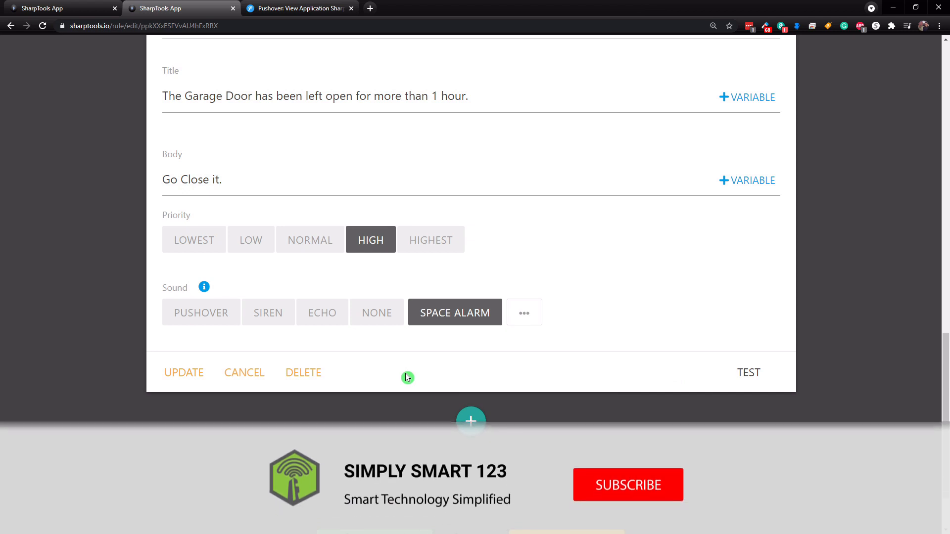
left_click(628, 485)
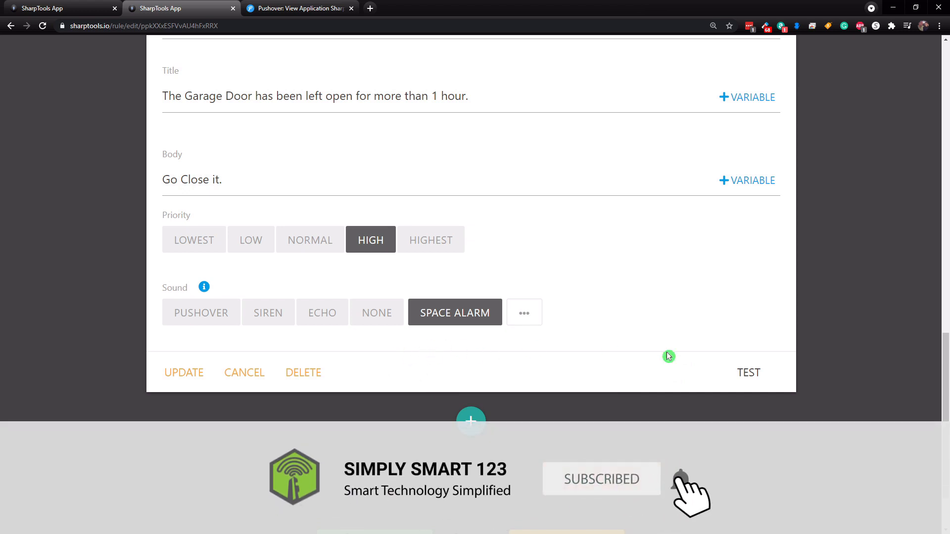